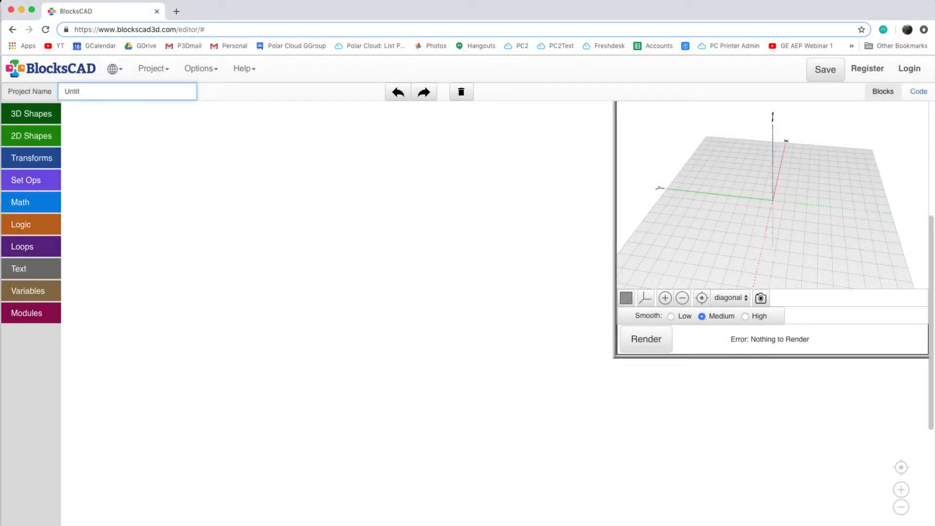
Step: Replace the default project name with 'Symmetrical Snowflake - 2018'
{"action": "type", "text": "Symmetrical Snowflake"}
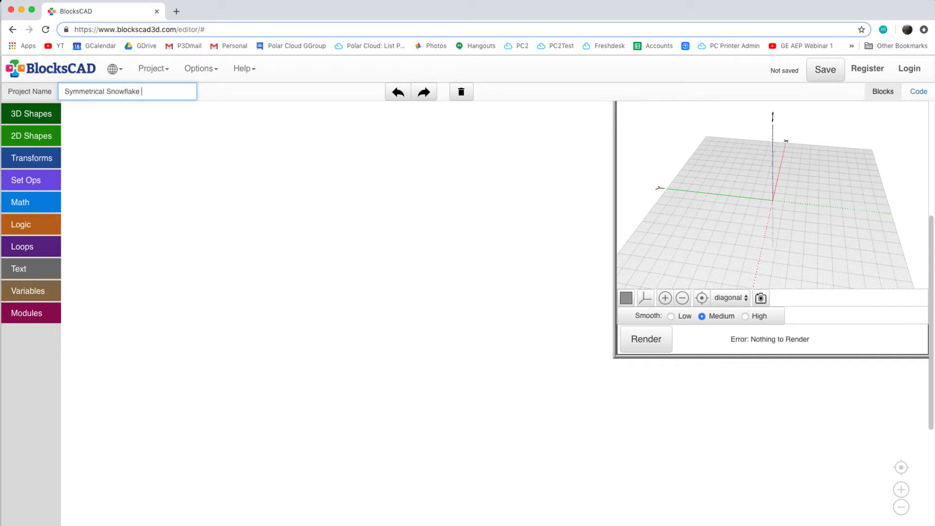
{"action": "type", "text": "- 2018"}
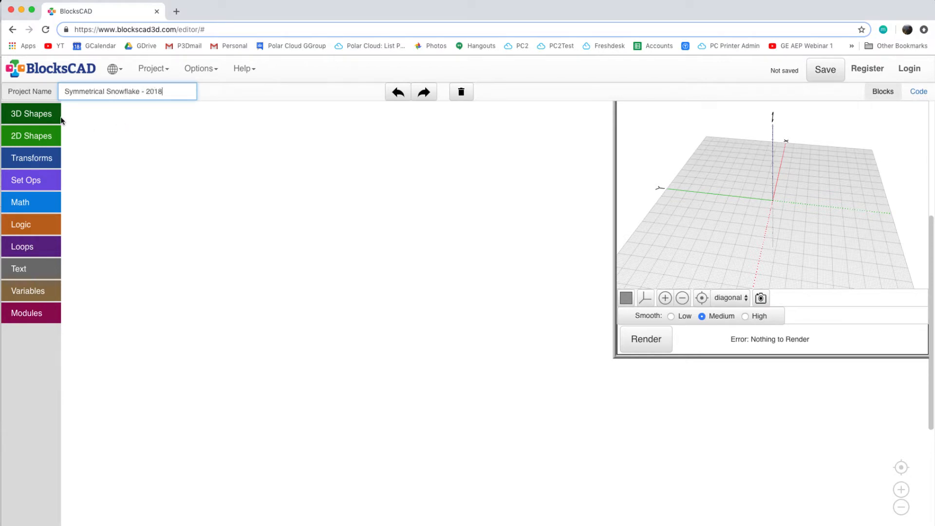
Step: Place a cube block, make it centered as a thin 1×50×1 bar, and render it
{"action": "left_click", "coordinate": [31, 114]}
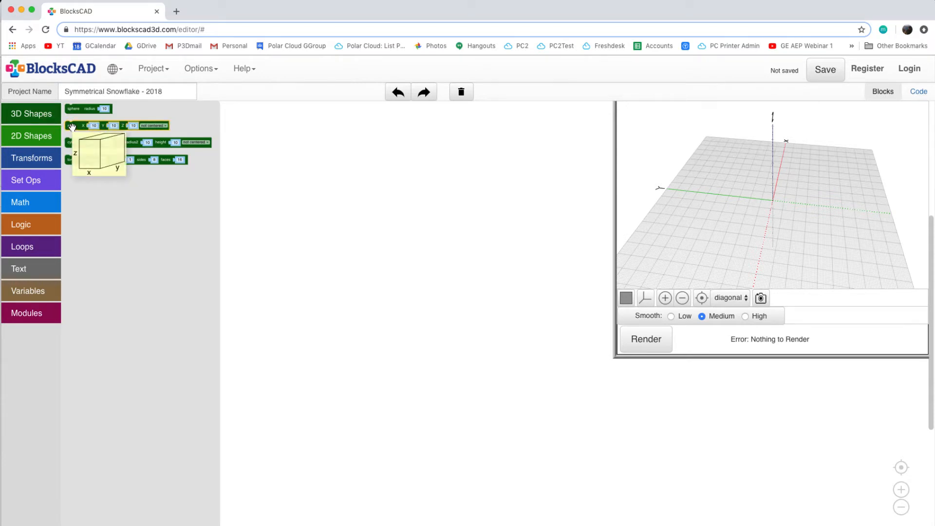
{"action": "left_click_drag", "start_coordinate": [89, 125], "coordinate": [225, 224]}
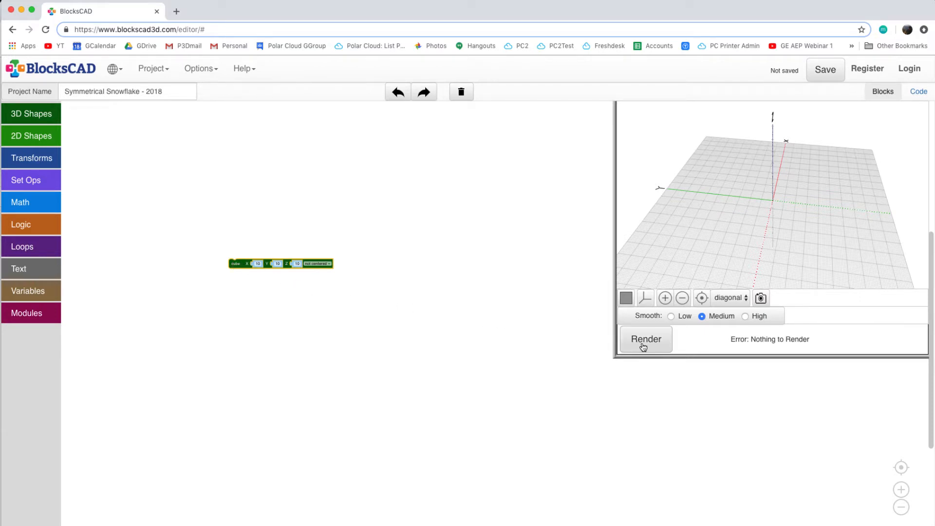
{"action": "left_click", "coordinate": [645, 339]}
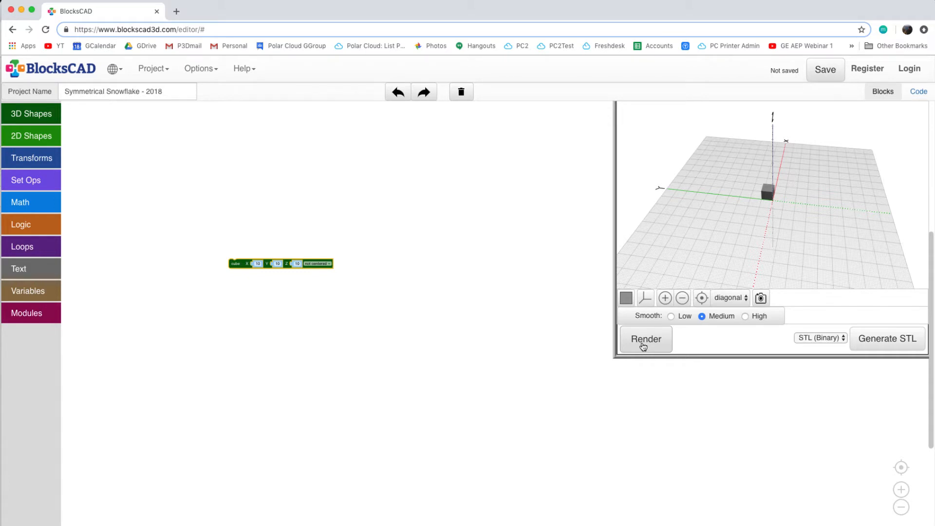
{"action": "mouse_move", "coordinate": [643, 356]}
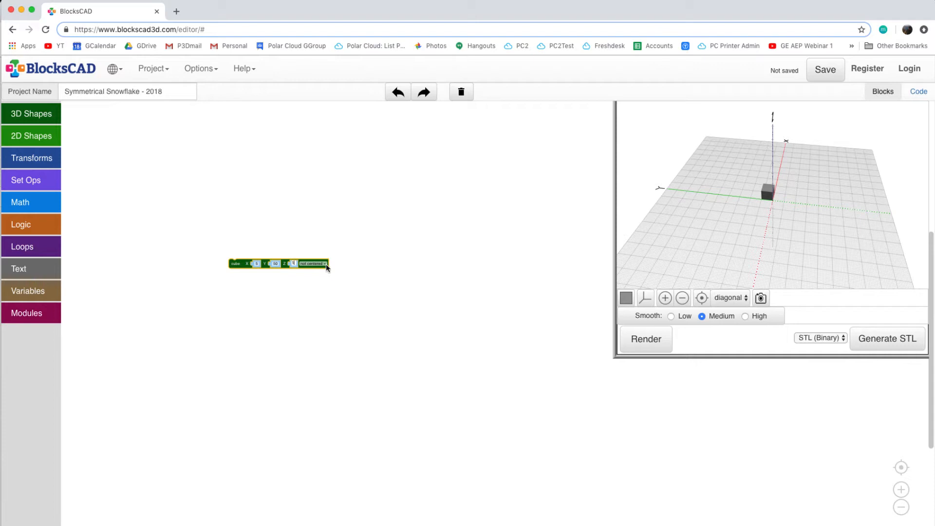
{"action": "left_click", "coordinate": [314, 263]}
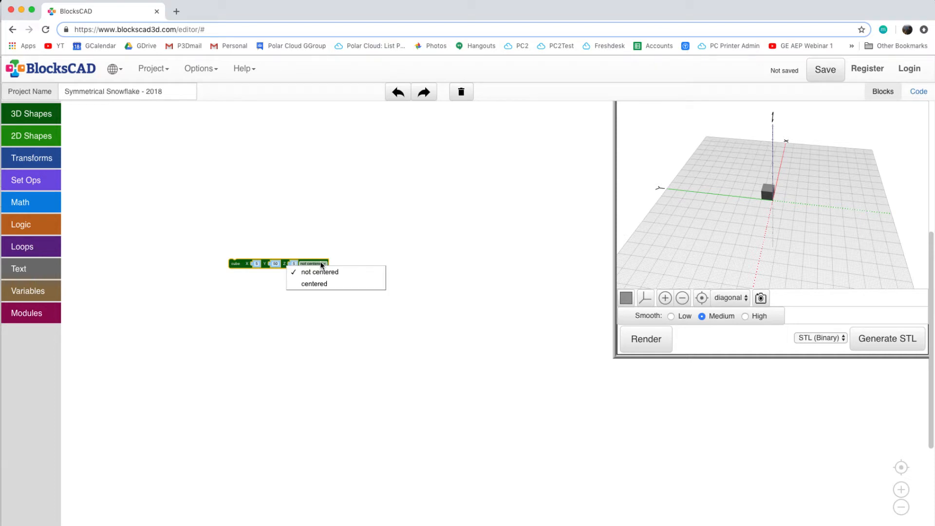
{"action": "left_click", "coordinate": [314, 284]}
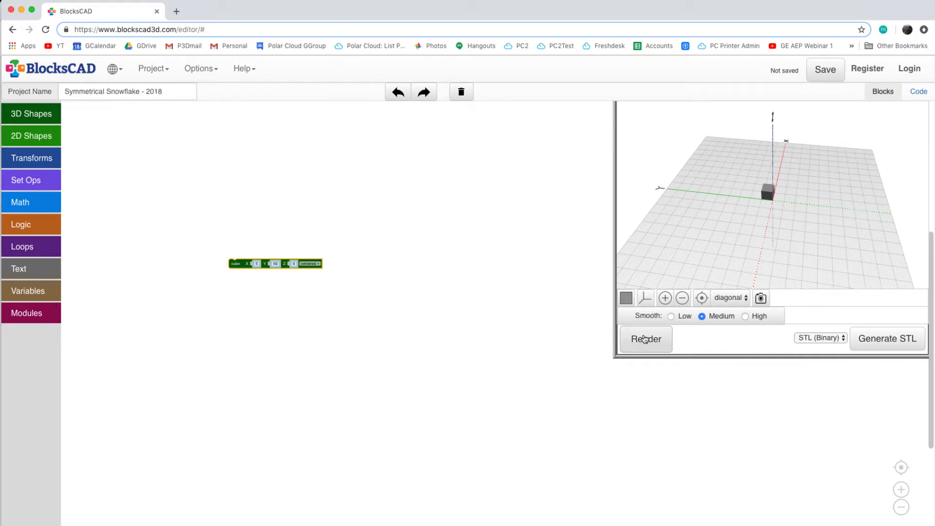
{"action": "left_click", "coordinate": [646, 339]}
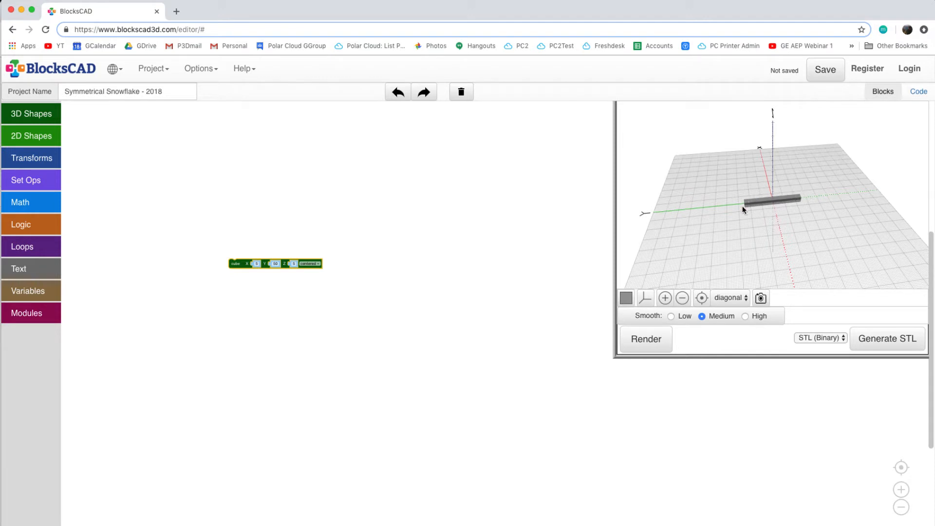
{"action": "mouse_move", "coordinate": [726, 209]}
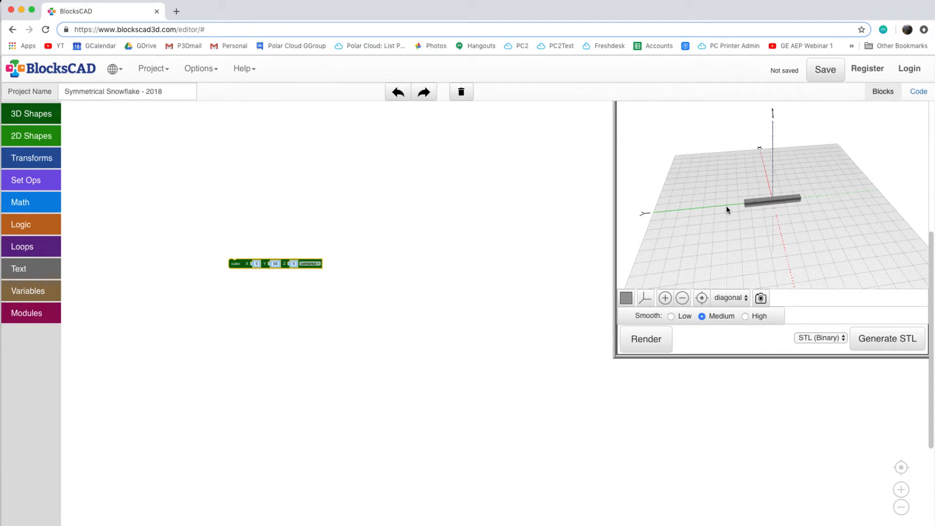
{"action": "mouse_move", "coordinate": [235, 198]}
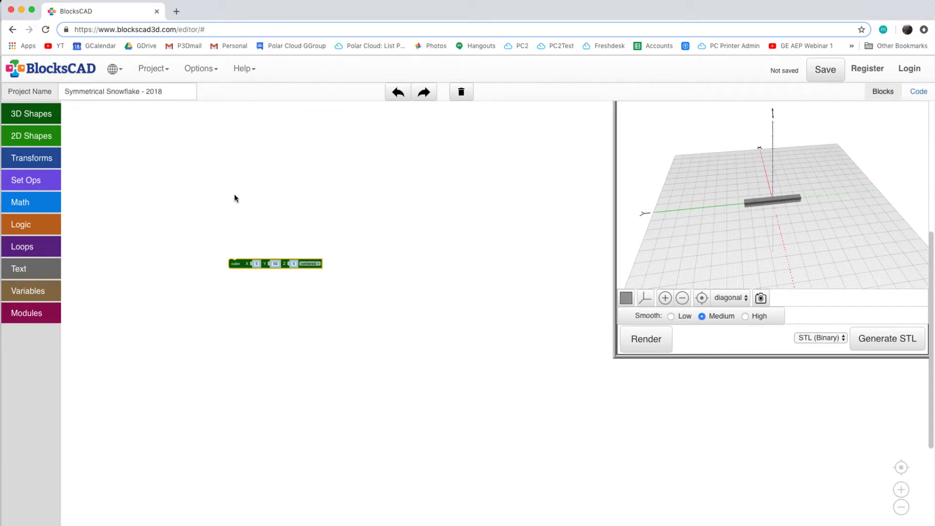
Step: Show the transform blocks (translate, rotate, mirror, scale) beside the bar block
{"action": "left_click", "coordinate": [31, 157]}
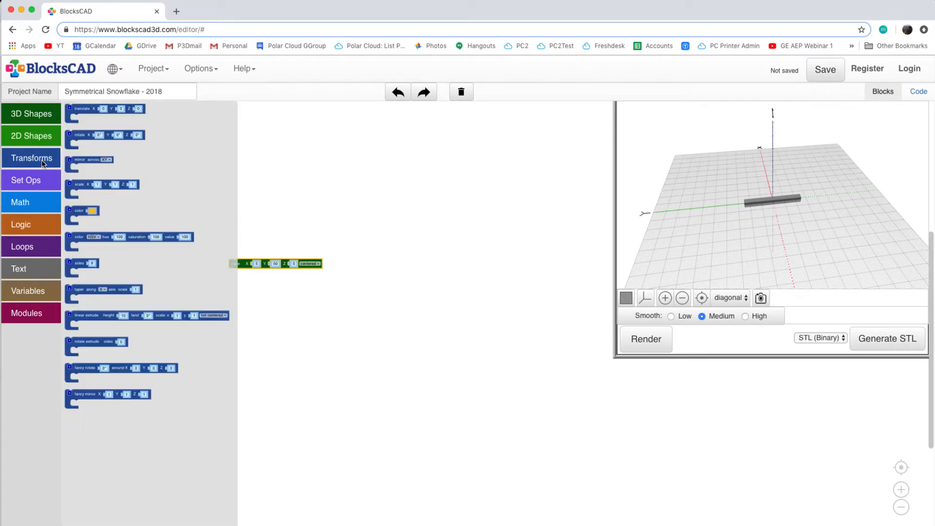
{"action": "mouse_move", "coordinate": [43, 162]}
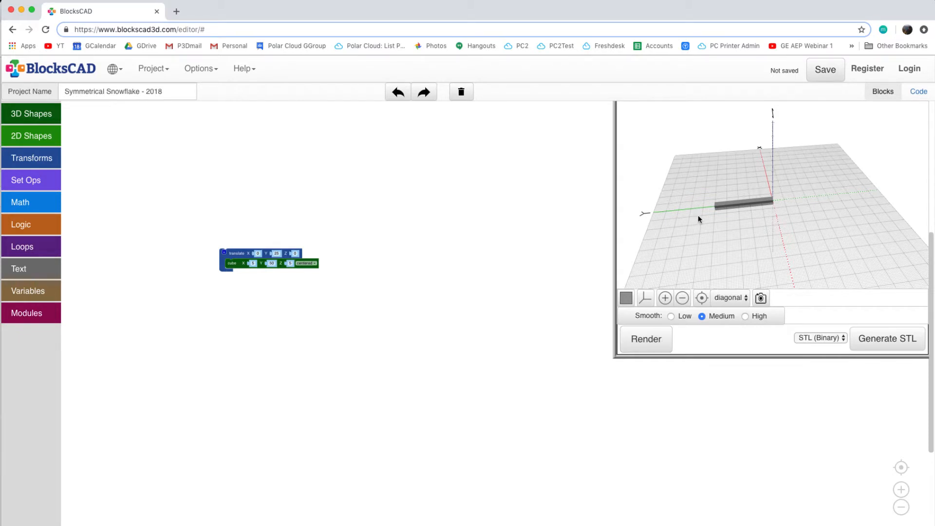
{"action": "mouse_move", "coordinate": [426, 256]}
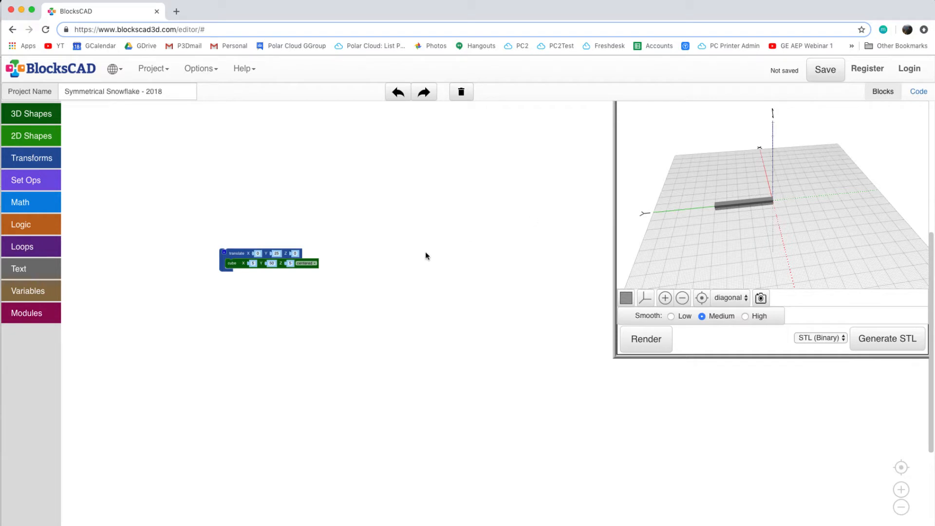
{"action": "mouse_move", "coordinate": [106, 247]}
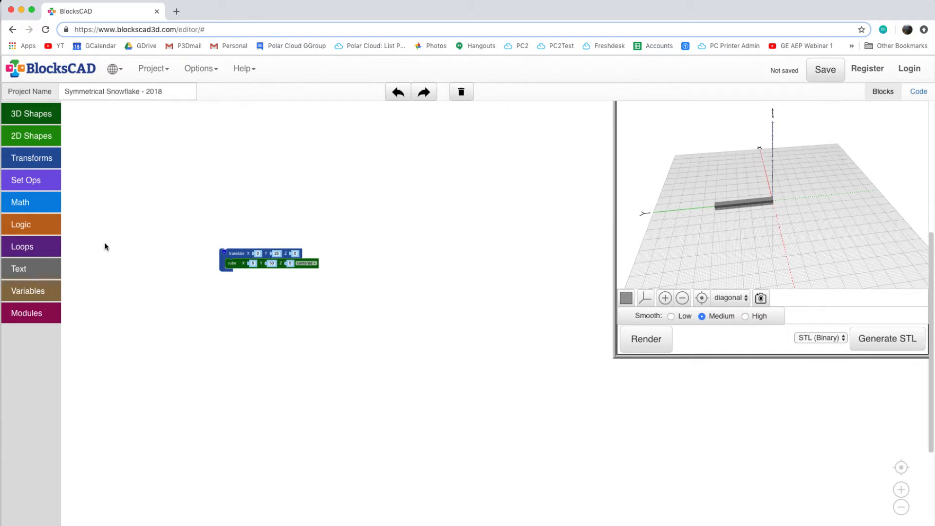
{"action": "mouse_move", "coordinate": [31, 158]}
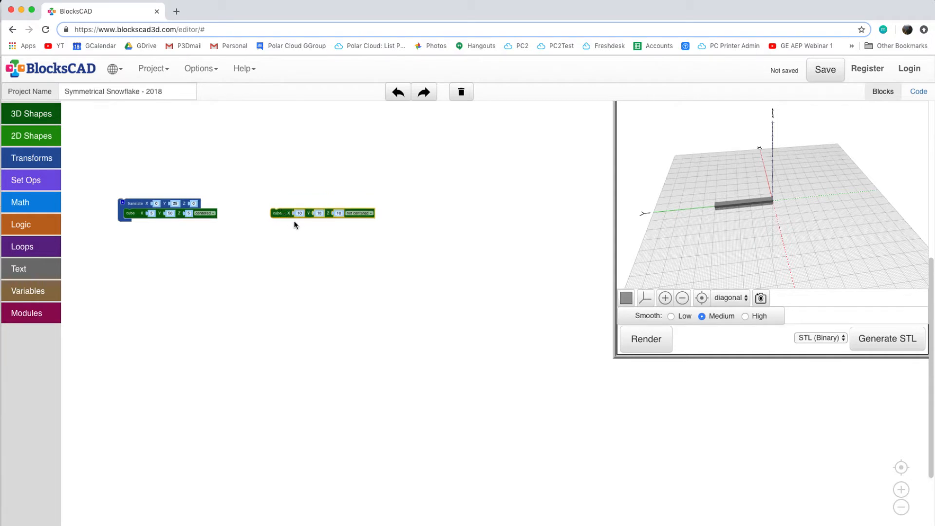
{"action": "mouse_move", "coordinate": [301, 224]}
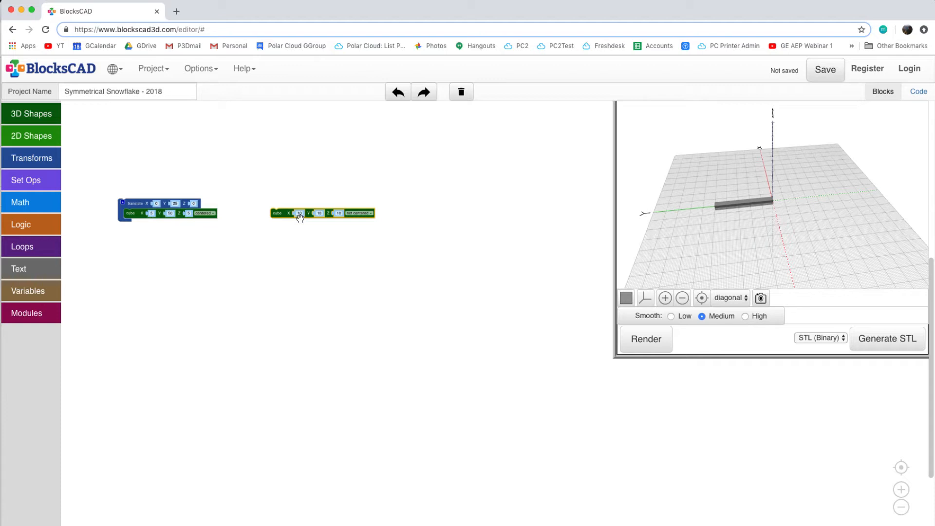
{"action": "mouse_move", "coordinate": [358, 238]}
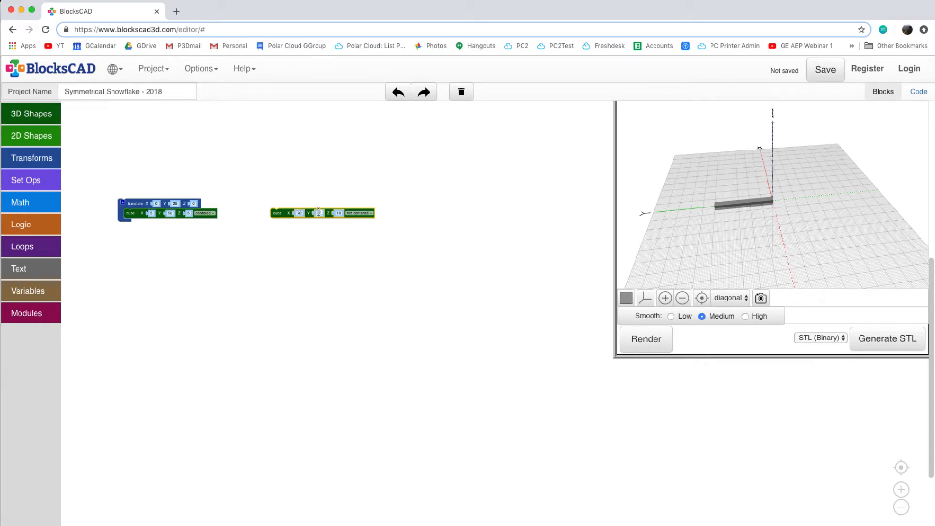
Step: Size a second centered cube to 20 by 20 with a thin thickness, wrapped in rotate
{"action": "type", "text": "20"}
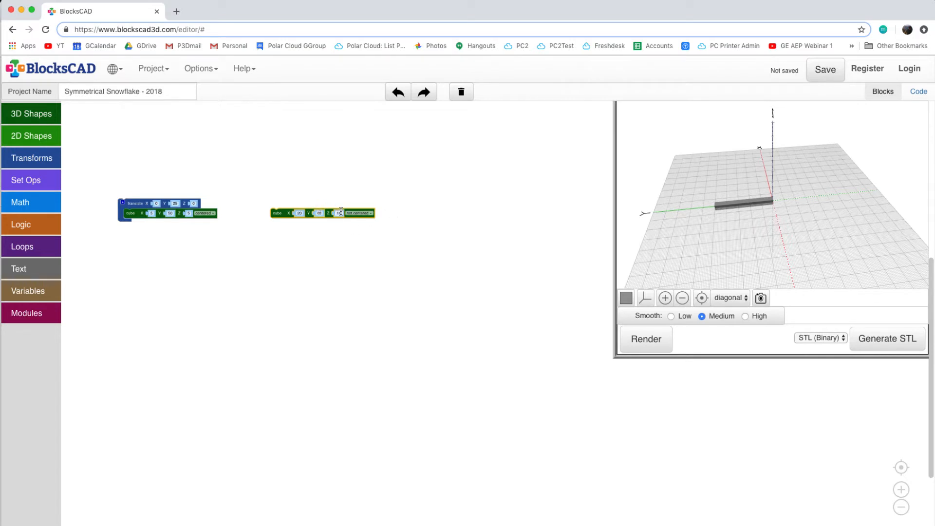
{"action": "left_click", "coordinate": [357, 212]}
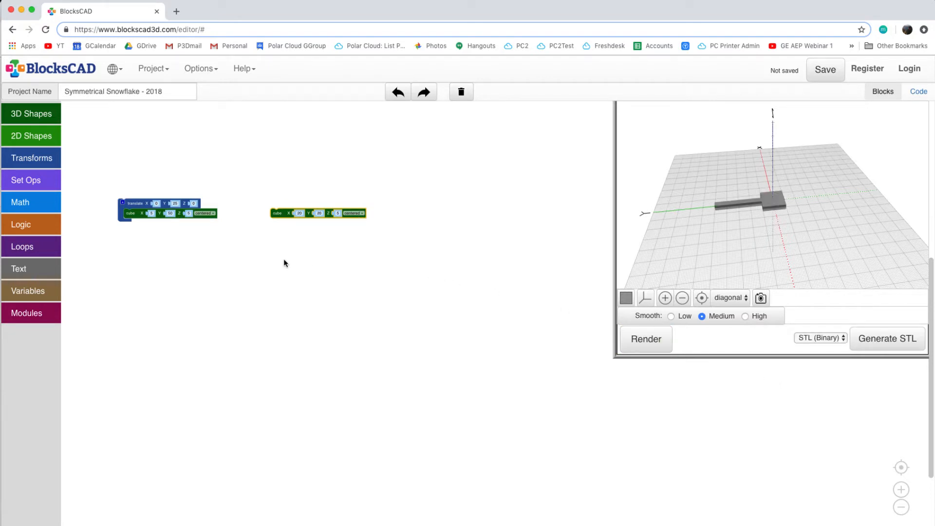
{"action": "left_click", "coordinate": [31, 158]}
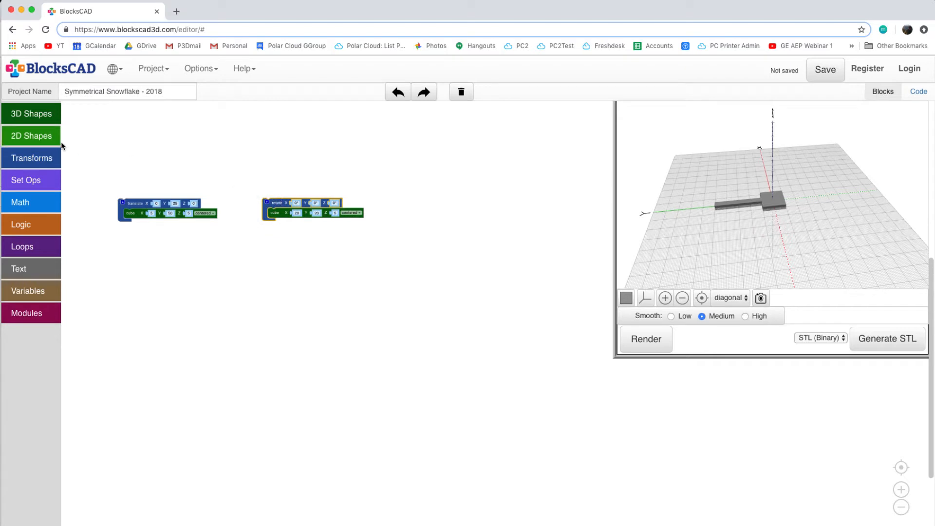
Step: Wrap the rotated 20×20 plate inside a translate block
{"action": "left_click", "coordinate": [31, 158]}
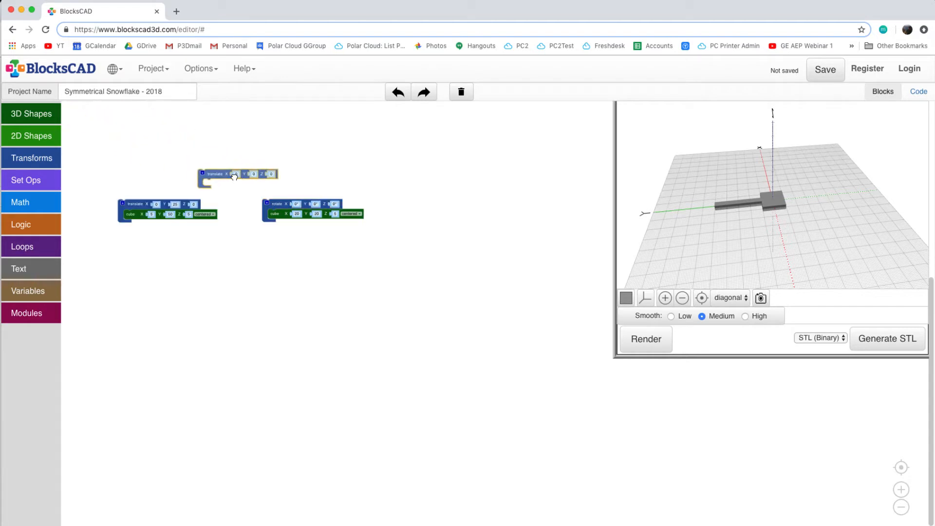
{"action": "left_click_drag", "start_coordinate": [237, 173], "coordinate": [274, 194]}
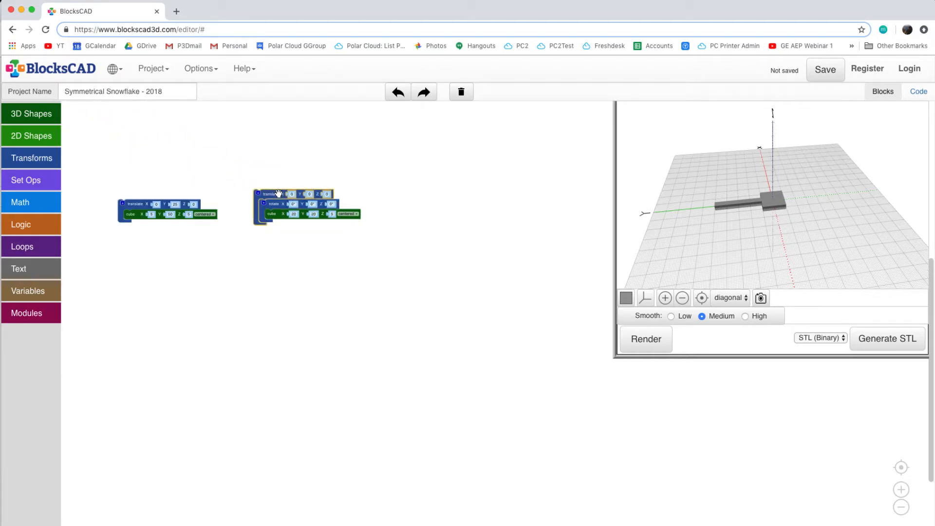
{"action": "left_click", "coordinate": [31, 158]}
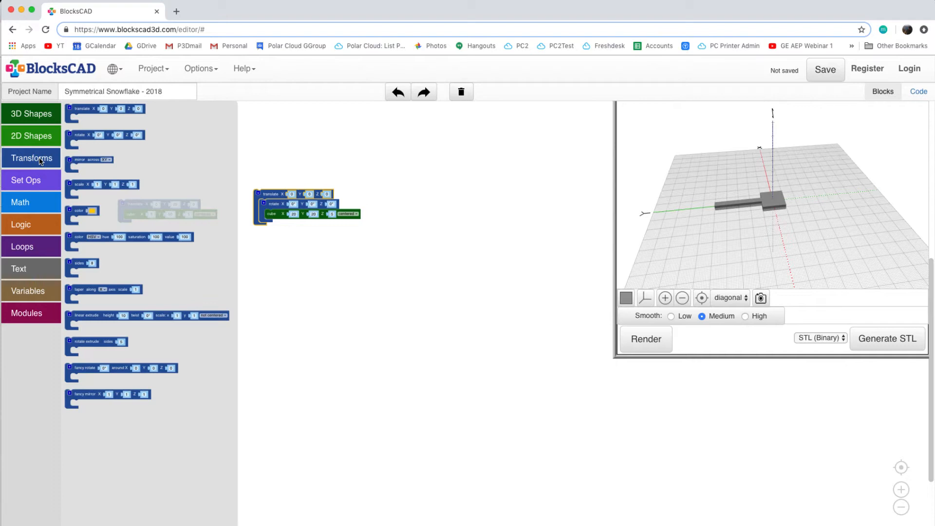
{"action": "mouse_move", "coordinate": [54, 148]}
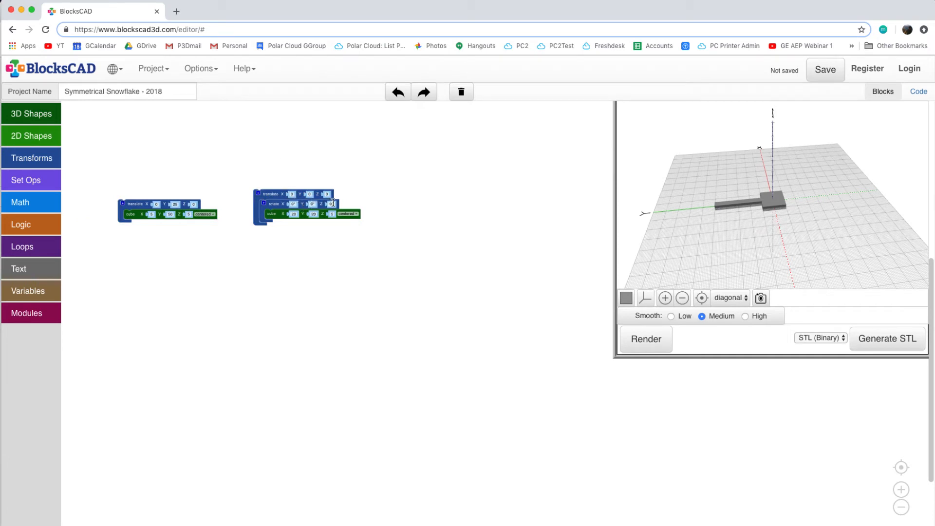
{"action": "mouse_move", "coordinate": [673, 243]}
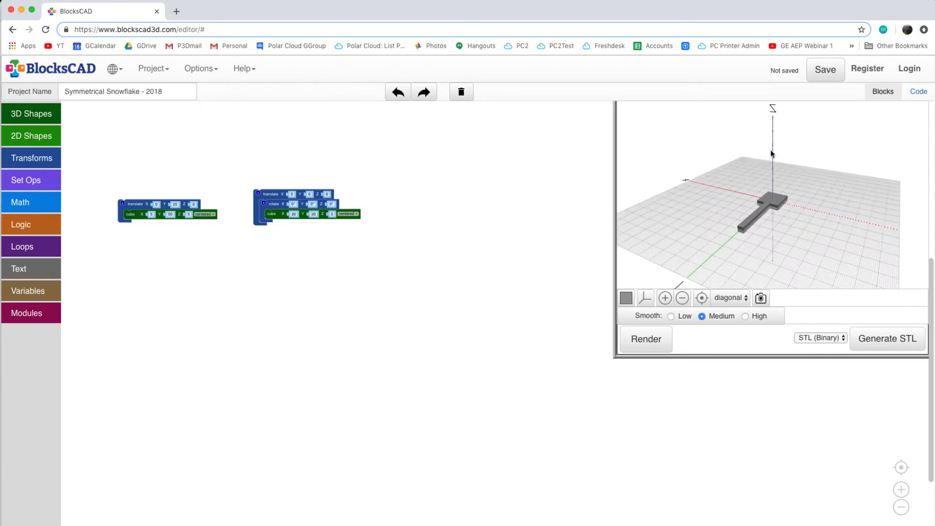
{"action": "mouse_move", "coordinate": [766, 147]}
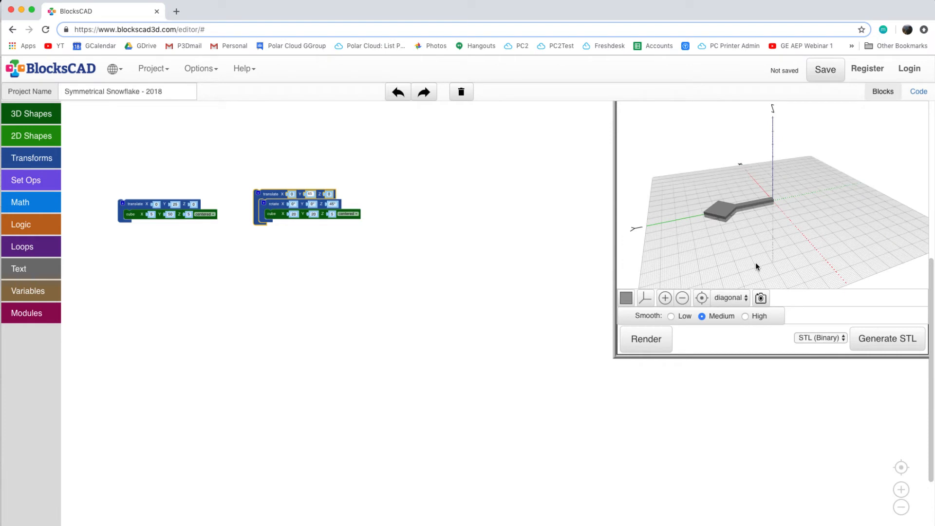
{"action": "mouse_move", "coordinate": [403, 306]}
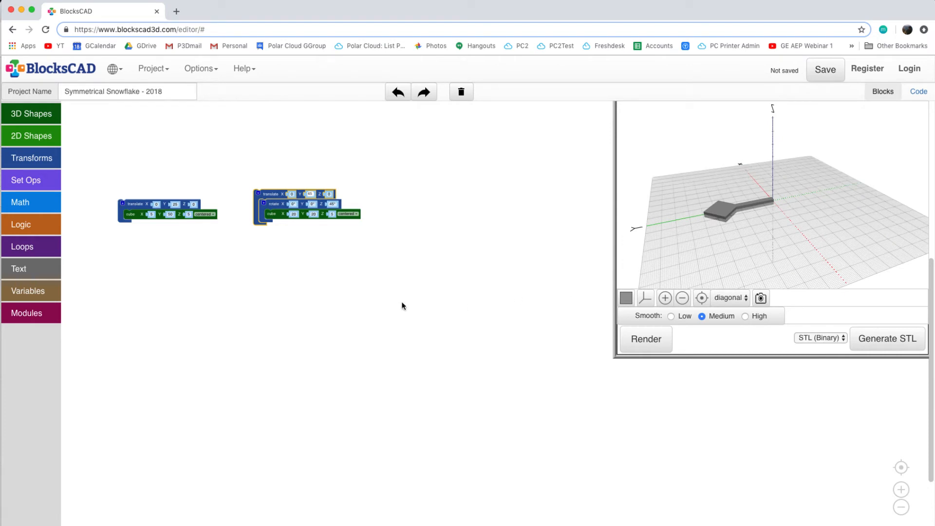
{"action": "mouse_move", "coordinate": [254, 285]}
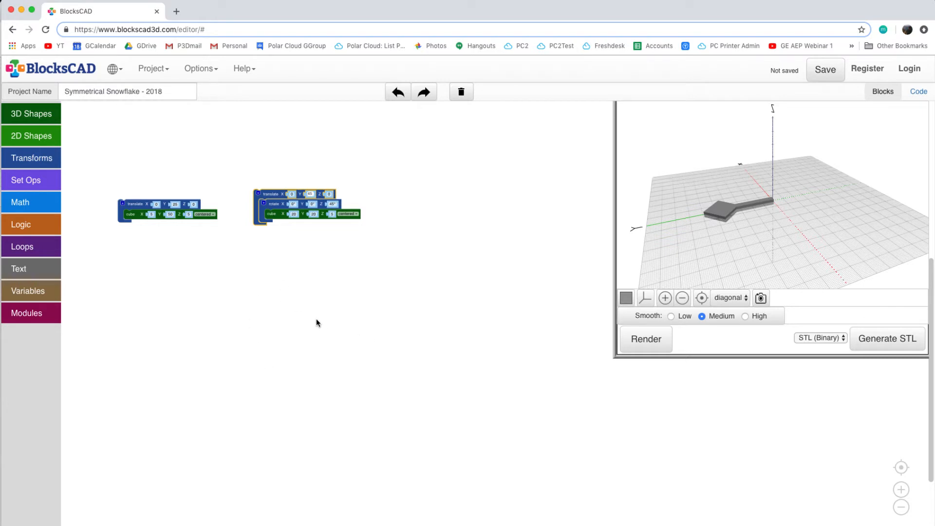
{"action": "mouse_move", "coordinate": [34, 151]}
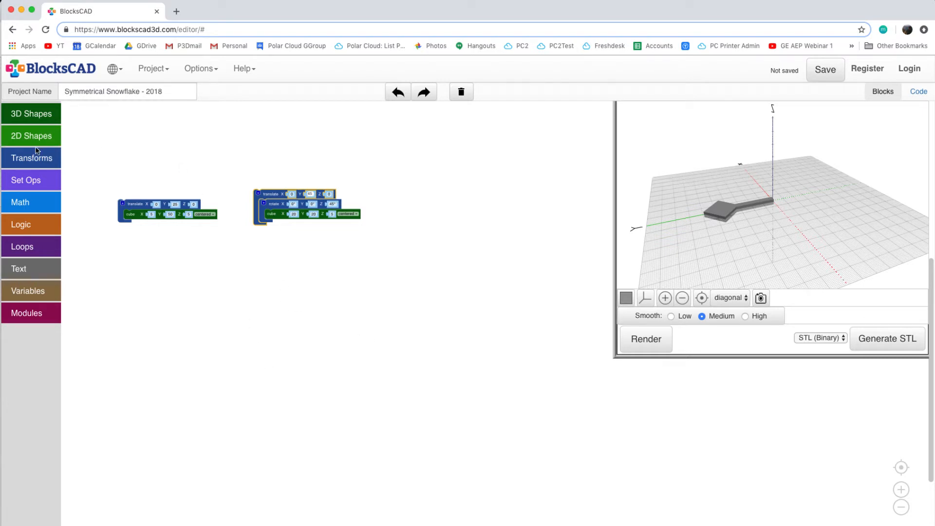
Step: Add a 15×15 square plate rotated 45° and orbit the preview to inspect it
{"action": "left_click", "coordinate": [31, 113]}
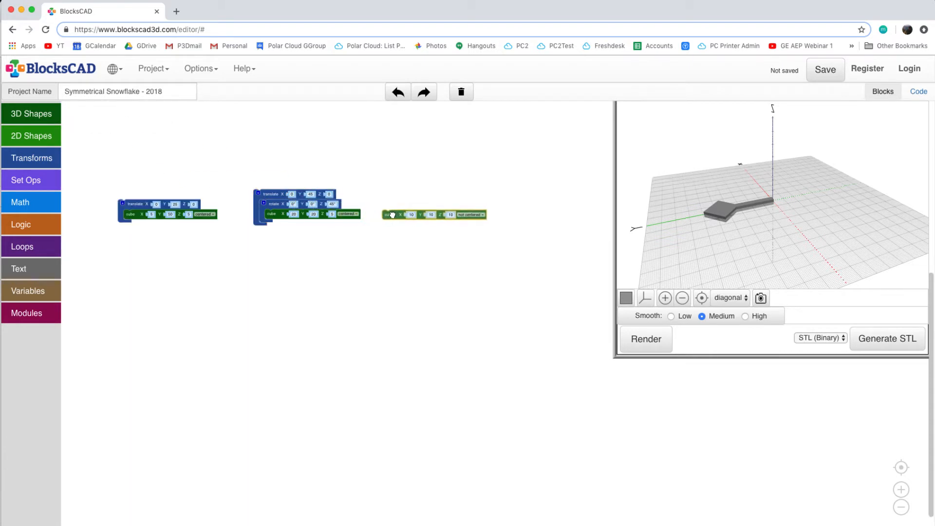
{"action": "left_click", "coordinate": [32, 158]}
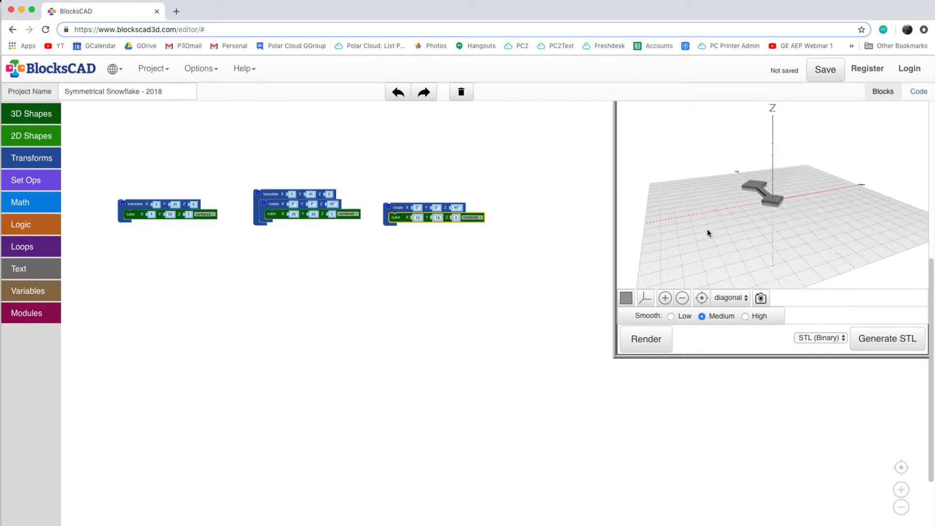
{"action": "left_click_drag", "start_coordinate": [709, 233], "coordinate": [652, 247]}
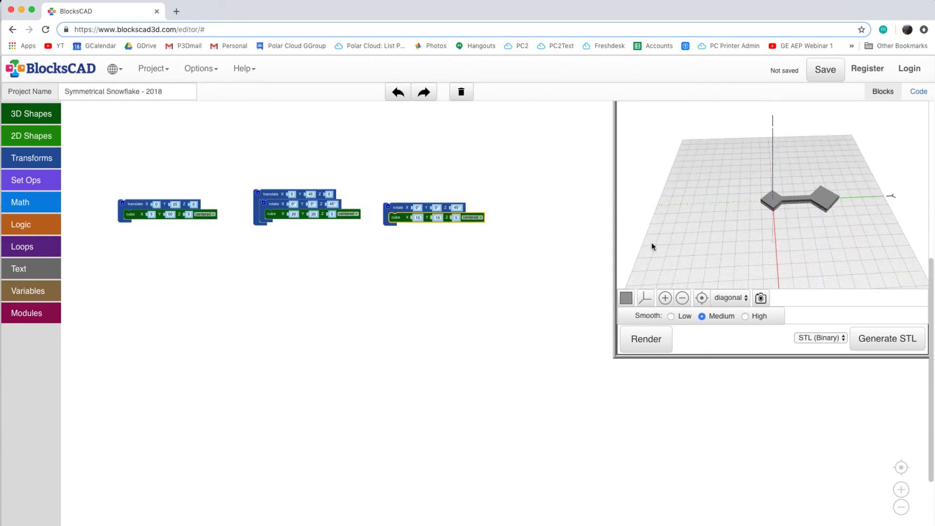
{"action": "left_click_drag", "start_coordinate": [652, 246], "coordinate": [762, 250]}
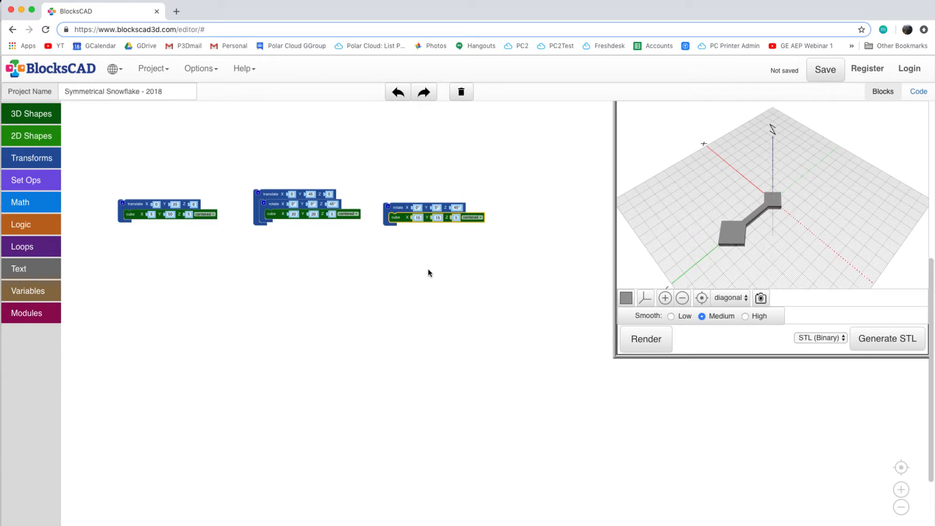
Step: Wrap the rotated 15×15 plate in a translate block along Y and re-render
{"action": "left_click", "coordinate": [32, 157]}
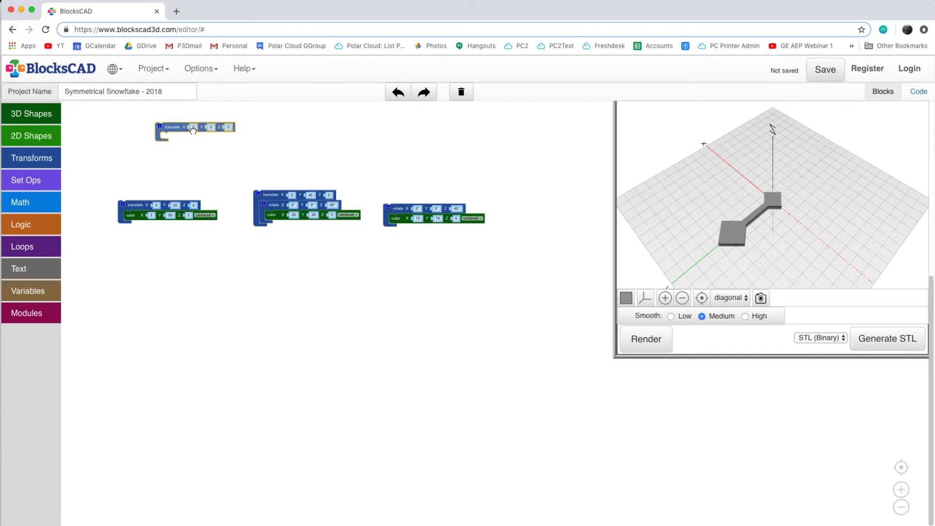
{"action": "left_click_drag", "start_coordinate": [194, 131], "coordinate": [391, 198]}
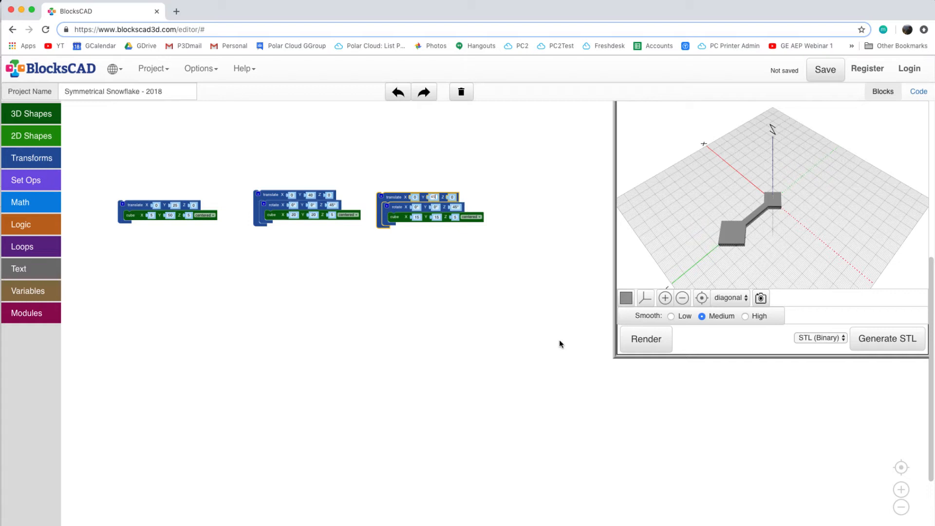
{"action": "left_click", "coordinate": [646, 339]}
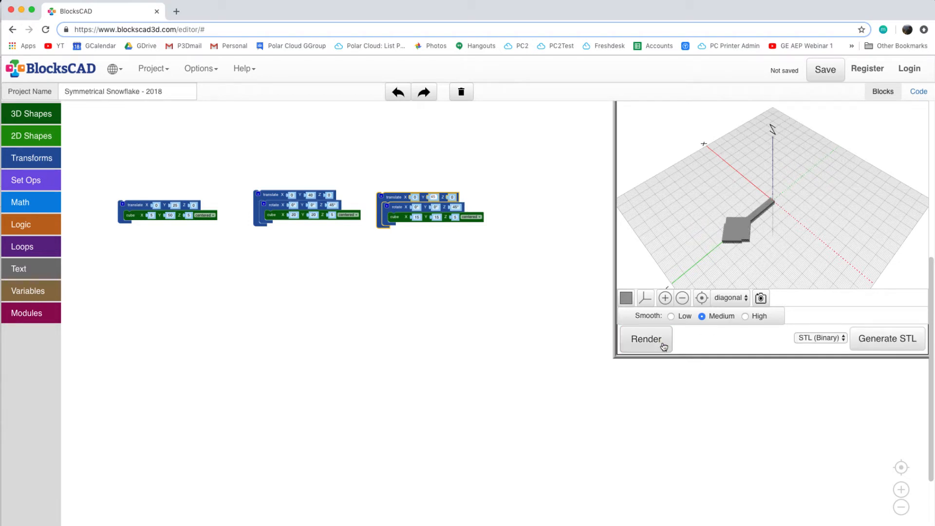
{"action": "mouse_move", "coordinate": [67, 151]}
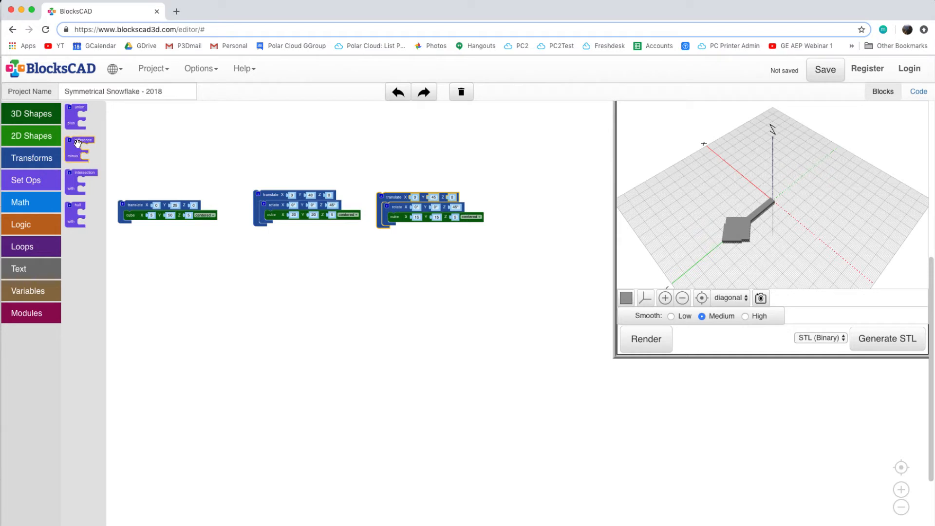
Step: Put the large tile first and the small square under minus in a difference, then render
{"action": "left_click_drag", "start_coordinate": [79, 148], "coordinate": [172, 170]}
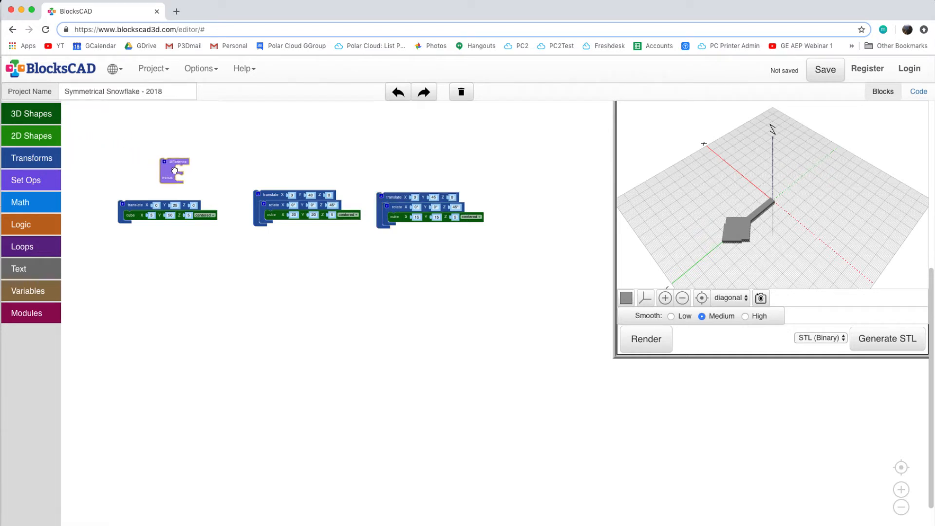
{"action": "left_click_drag", "start_coordinate": [173, 170], "coordinate": [262, 242]}
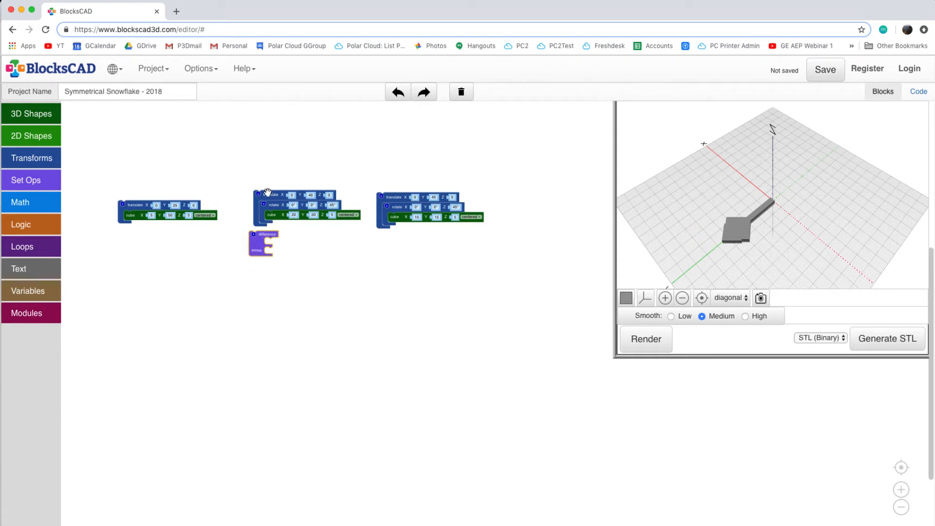
{"action": "left_click_drag", "start_coordinate": [267, 191], "coordinate": [281, 242]}
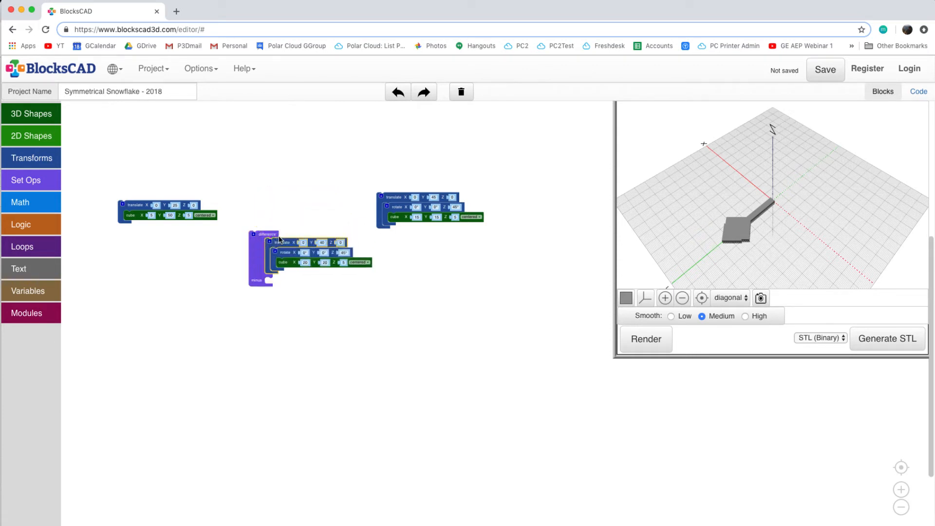
{"action": "left_click_drag", "start_coordinate": [430, 197], "coordinate": [355, 238]}
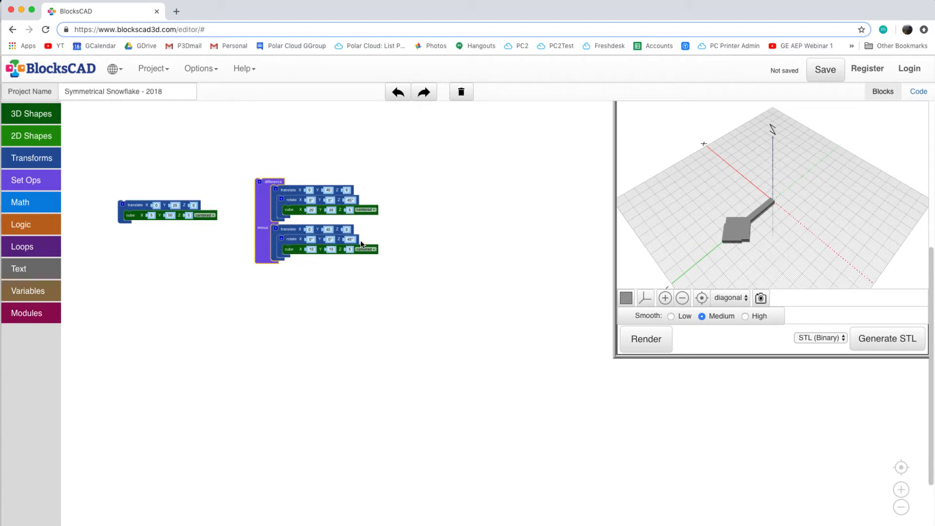
{"action": "left_click", "coordinate": [646, 339]}
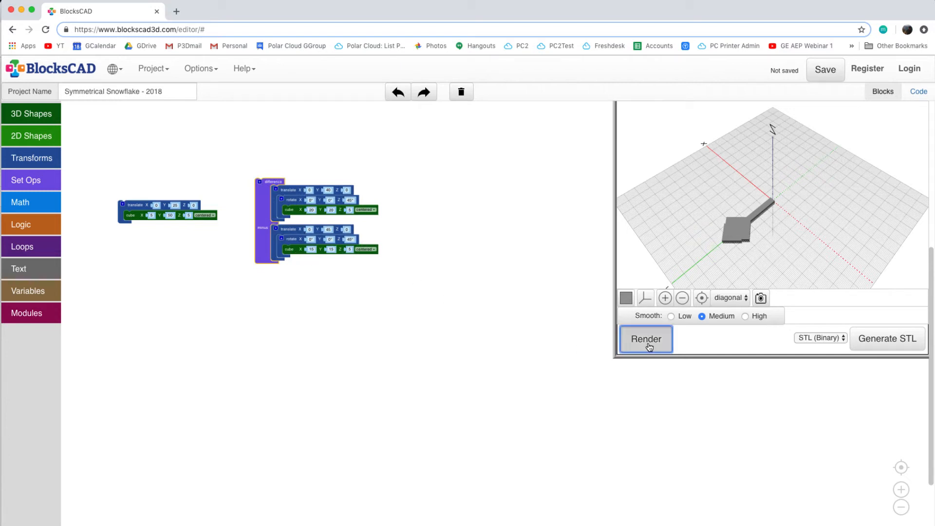
{"action": "left_click", "coordinate": [646, 340]}
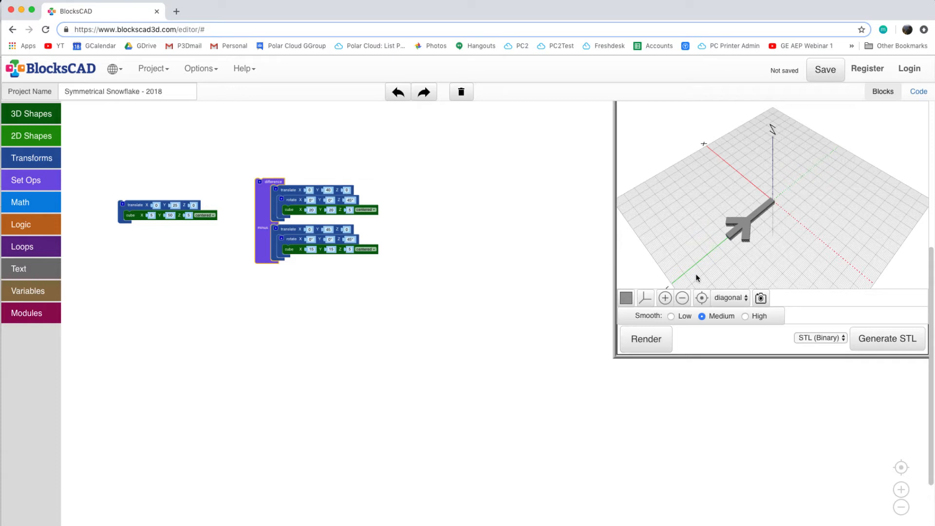
{"action": "mouse_move", "coordinate": [755, 258]}
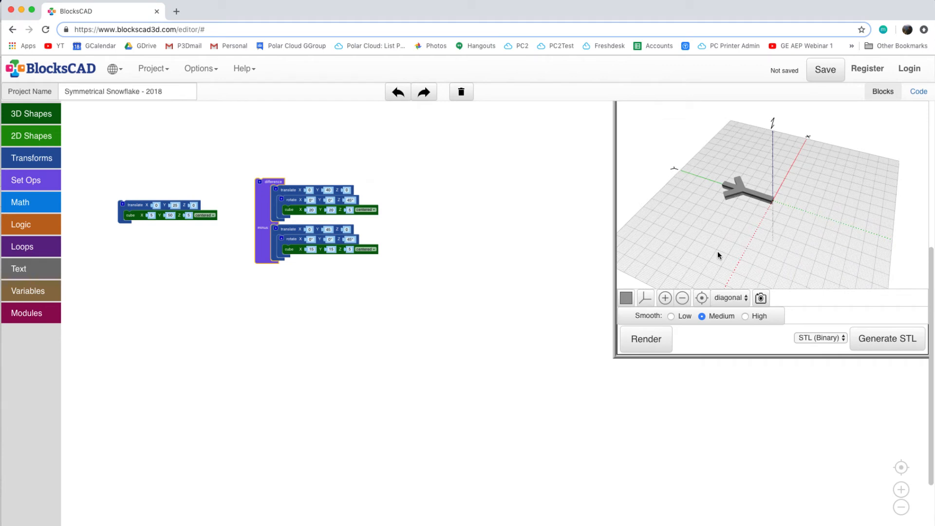
{"action": "mouse_move", "coordinate": [577, 226]}
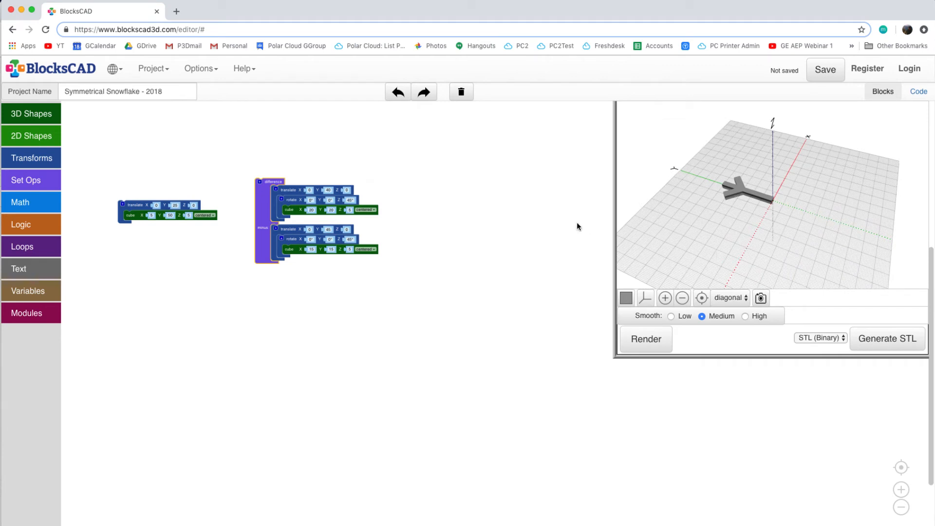
{"action": "mouse_move", "coordinate": [186, 238]}
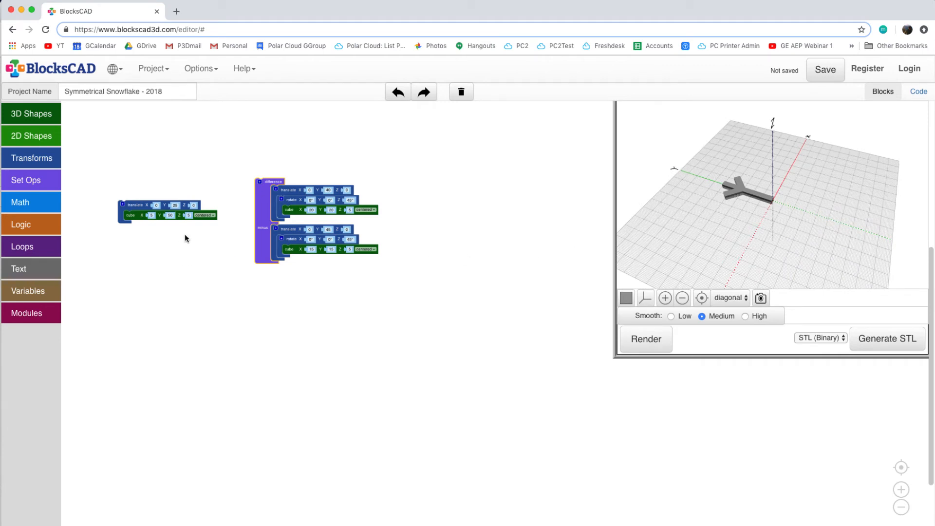
{"action": "mouse_move", "coordinate": [233, 253]}
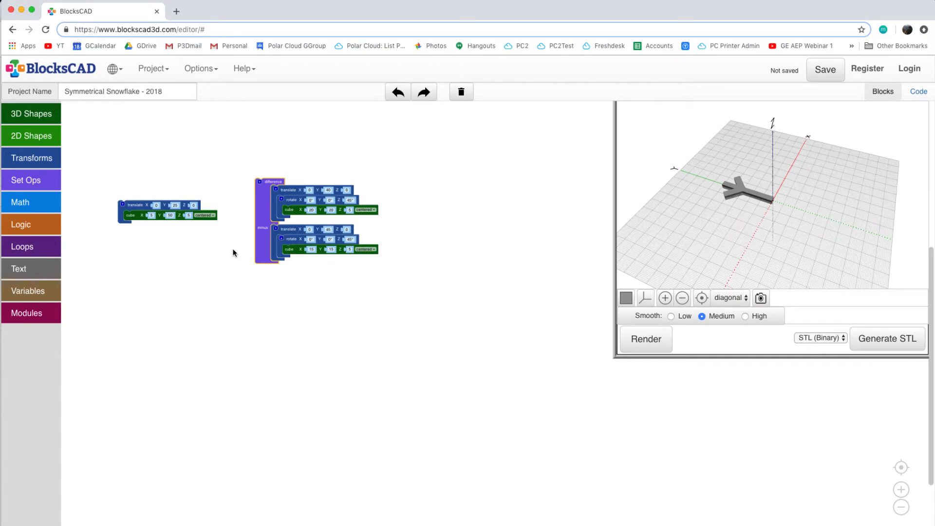
{"action": "mouse_move", "coordinate": [262, 247]}
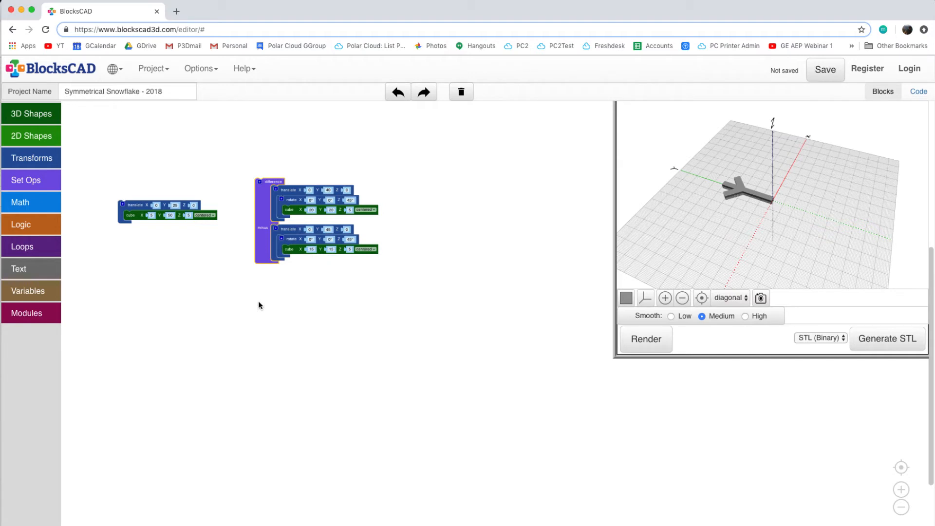
Step: Move the V-tip stack right and wrap it in a rotate block with zero angles
{"action": "left_click_drag", "start_coordinate": [269, 181], "coordinate": [305, 195]}
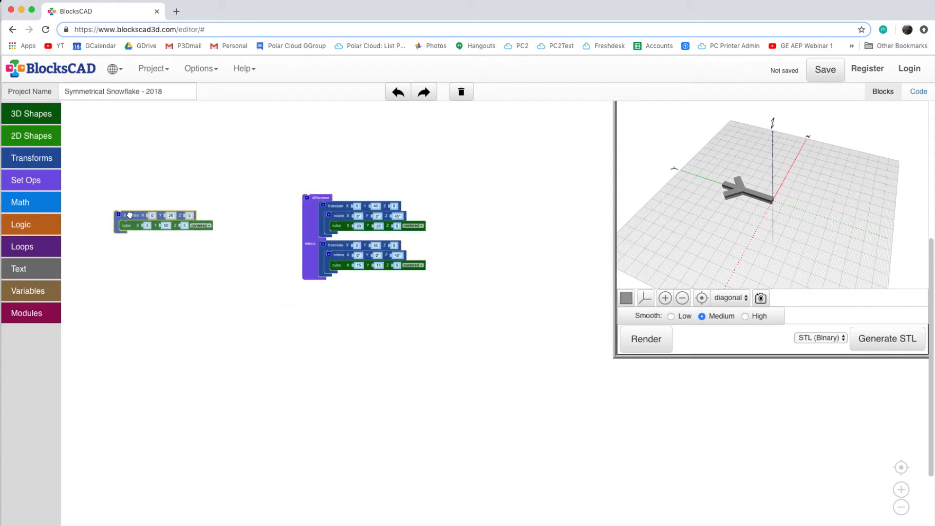
{"action": "left_click", "coordinate": [31, 158]}
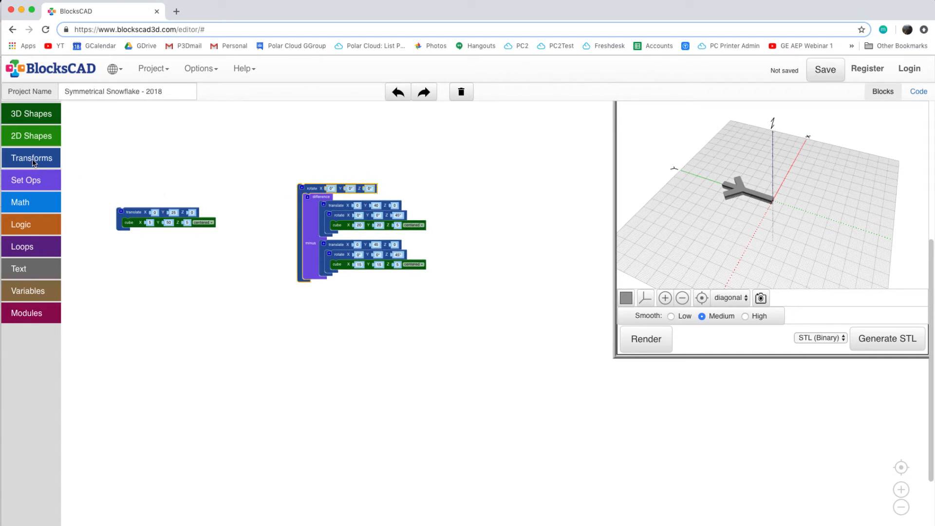
{"action": "left_click", "coordinate": [31, 158]}
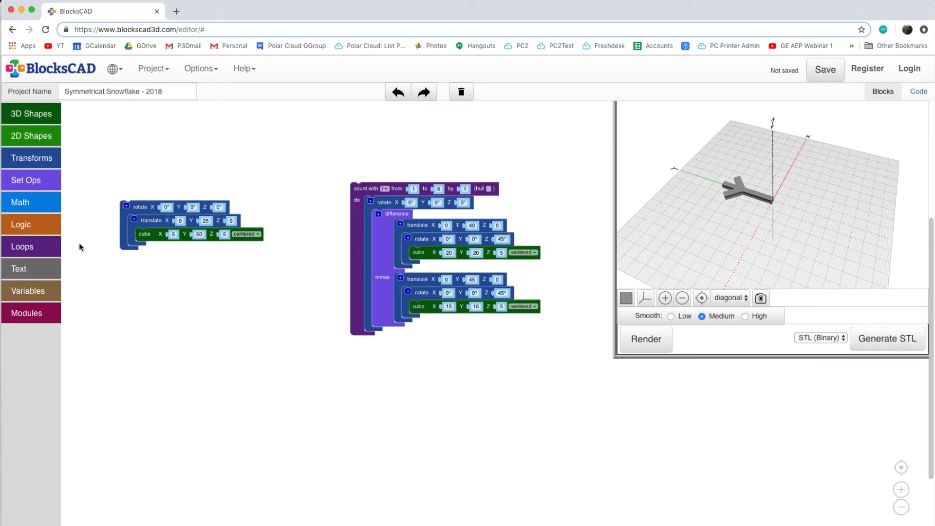
Step: Set the V-tip rotation's Z angle to loop counter × 60 and render six arm ends
{"action": "left_click", "coordinate": [28, 291]}
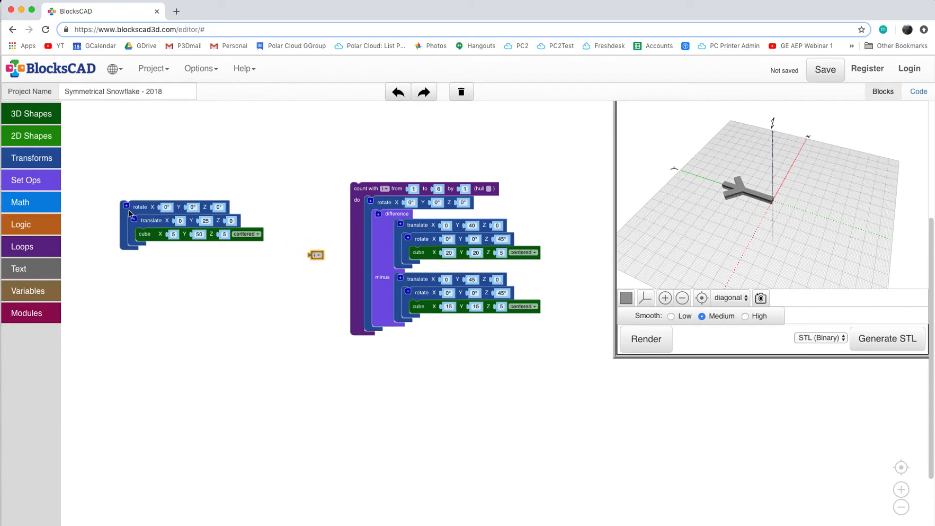
{"action": "left_click", "coordinate": [19, 202]}
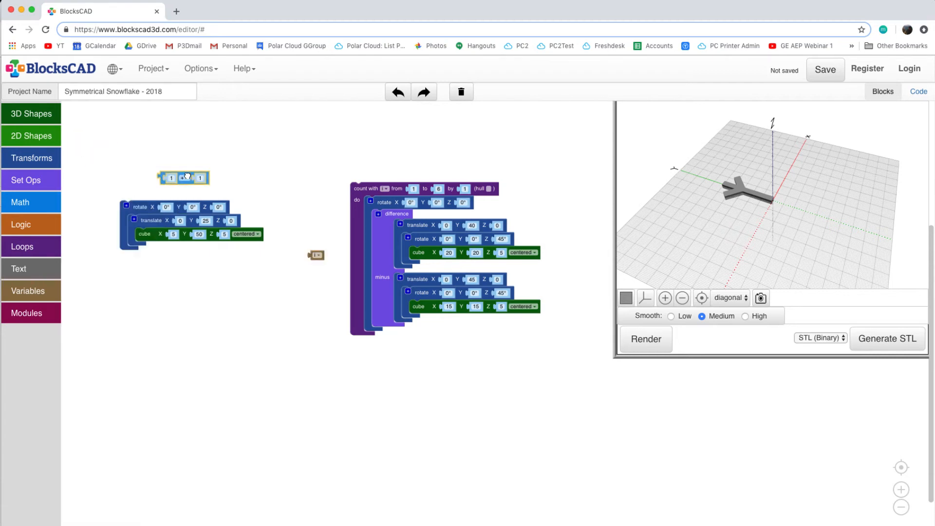
{"action": "left_click_drag", "start_coordinate": [184, 178], "coordinate": [483, 205]}
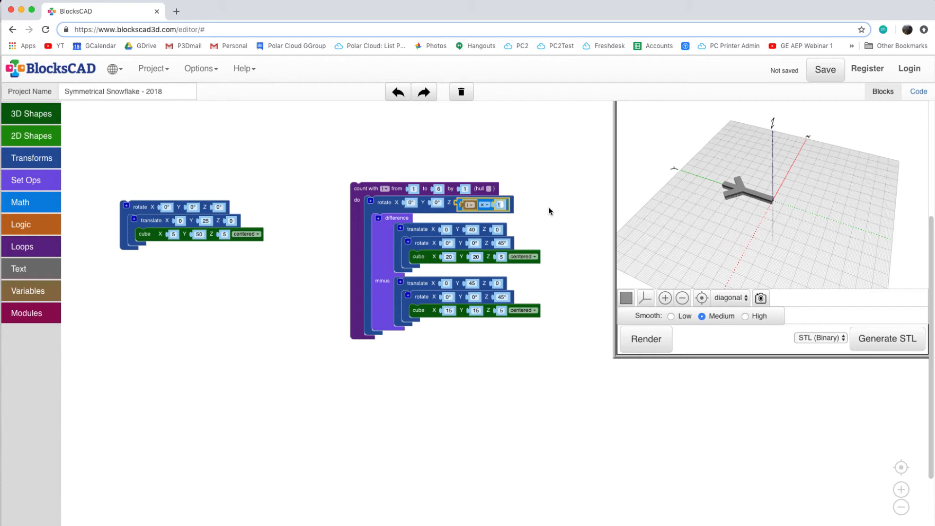
{"action": "type", "text": "60"}
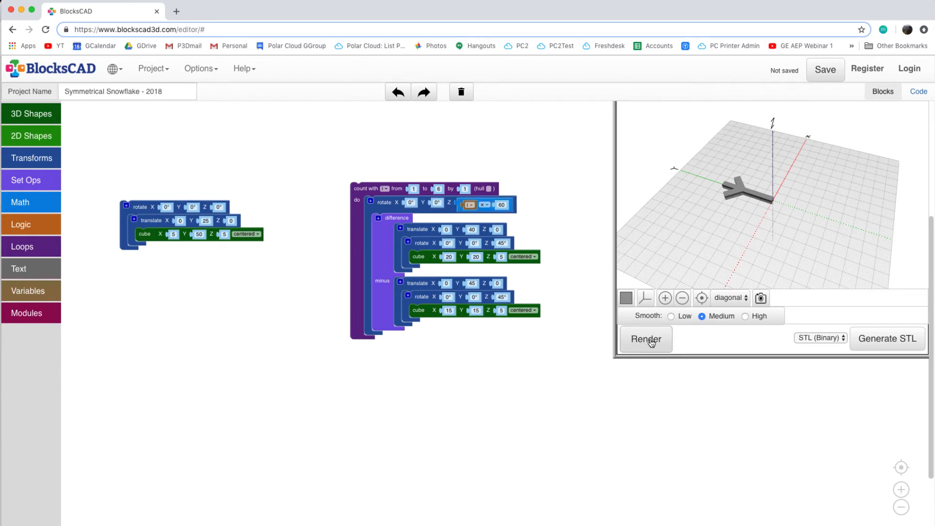
{"action": "left_click", "coordinate": [645, 339]}
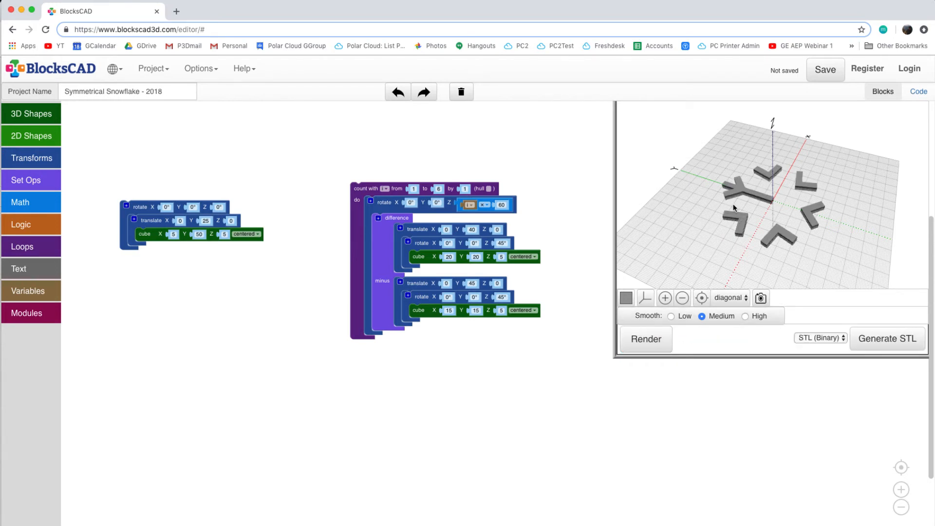
{"action": "mouse_move", "coordinate": [774, 234]}
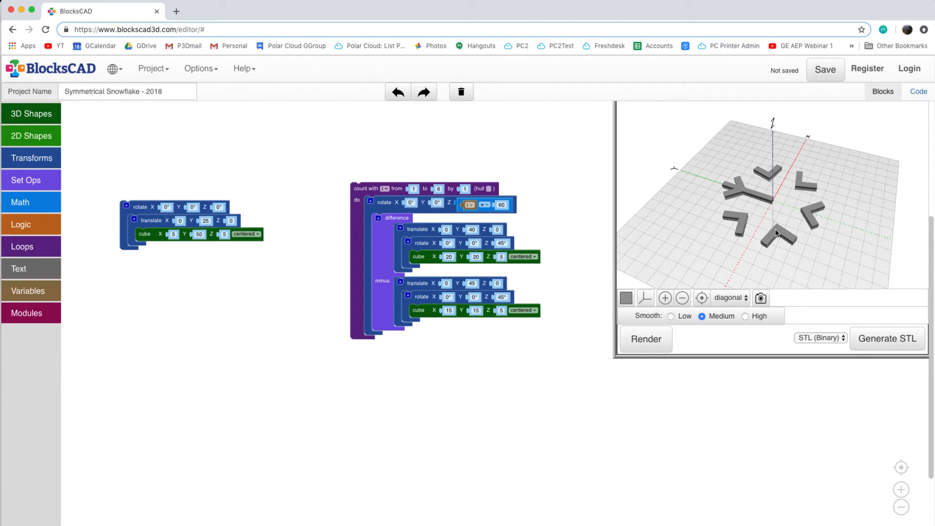
{"action": "mouse_move", "coordinate": [773, 173]}
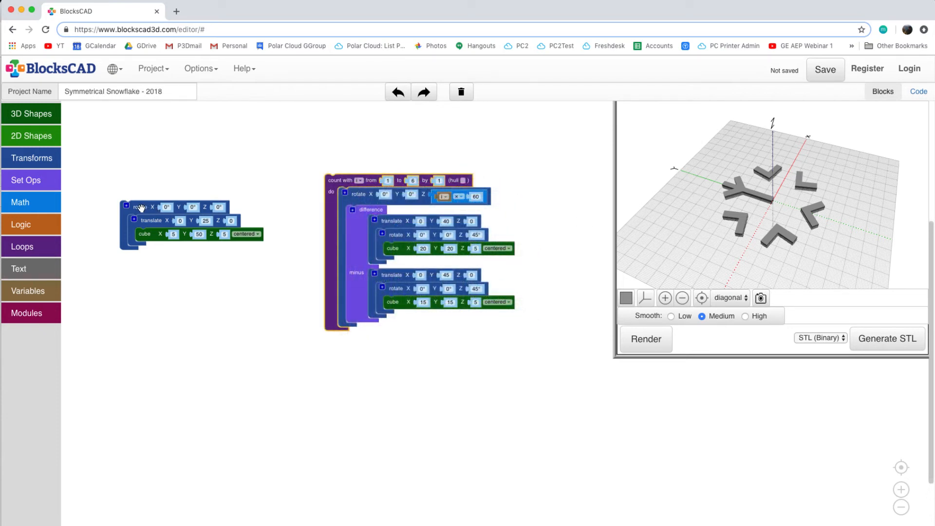
{"action": "mouse_move", "coordinate": [140, 206]}
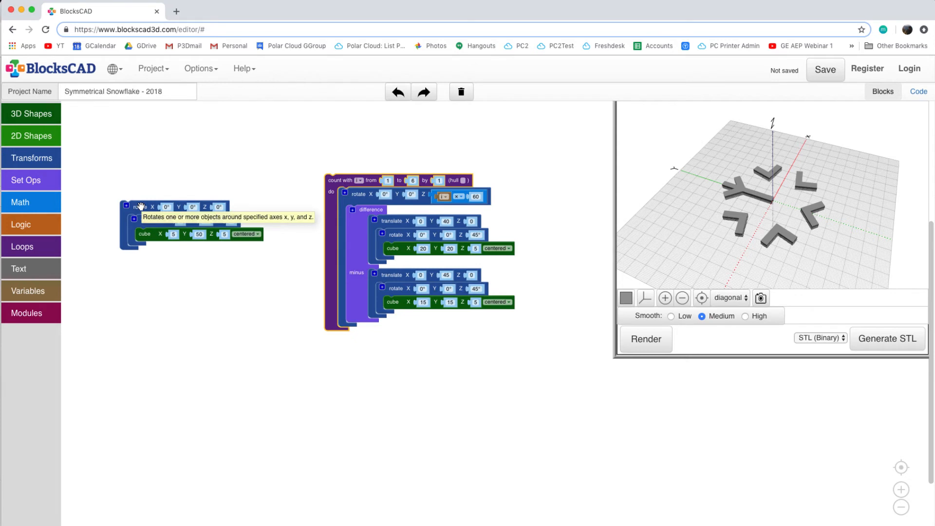
Step: Loop the arm 1 to 6 with Z rotation counter × 60, then render and orbit the snowflake
{"action": "left_click", "coordinate": [22, 247]}
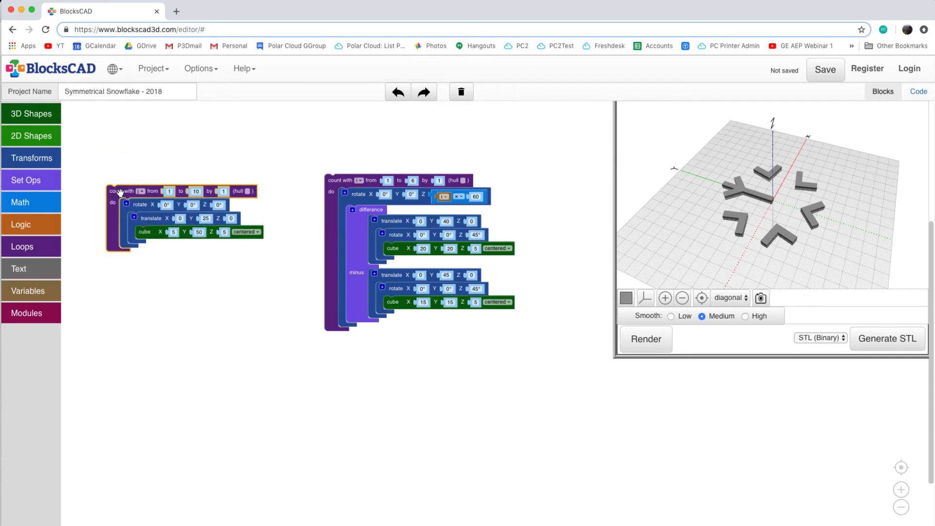
{"action": "left_click", "coordinate": [20, 202]}
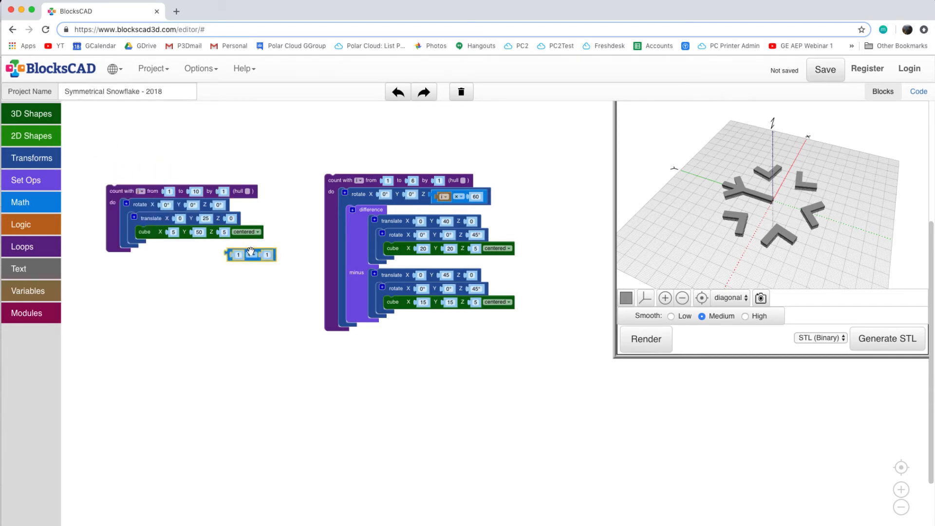
{"action": "left_click", "coordinate": [28, 290]}
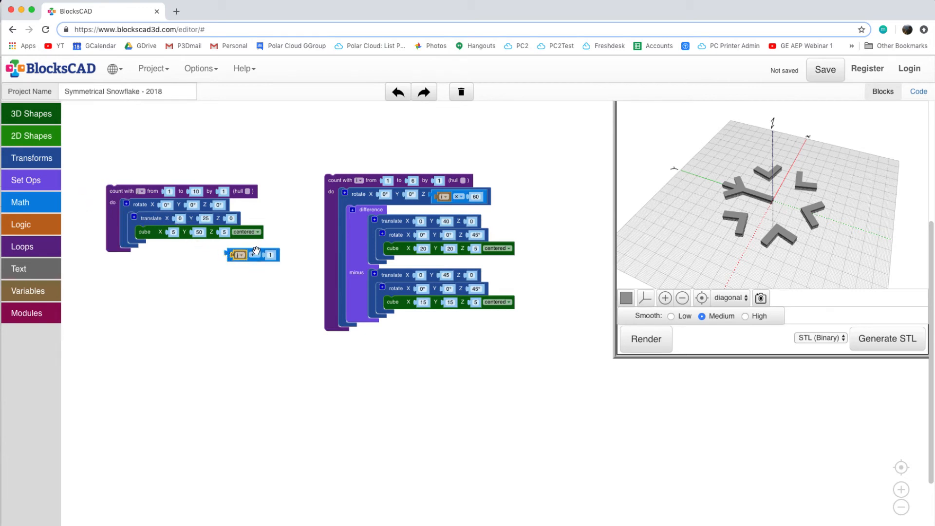
{"action": "left_click_drag", "start_coordinate": [239, 255], "coordinate": [239, 207]}
{"action": "type", "text": "60"}
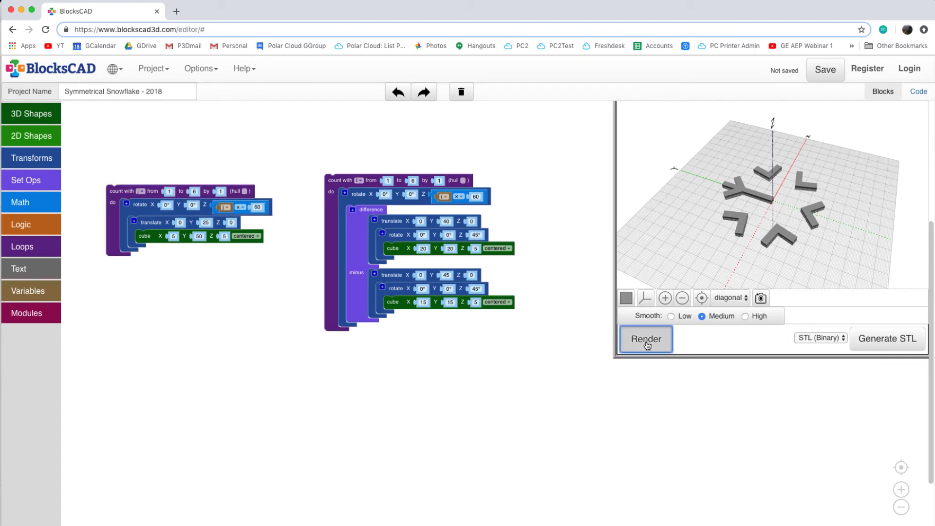
{"action": "left_click", "coordinate": [645, 339]}
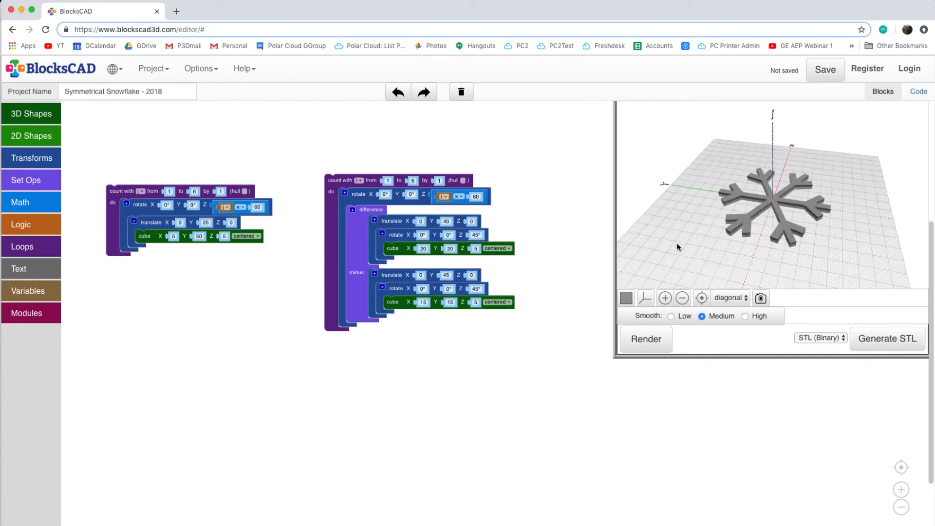
{"action": "left_click_drag", "start_coordinate": [677, 248], "coordinate": [652, 246]}
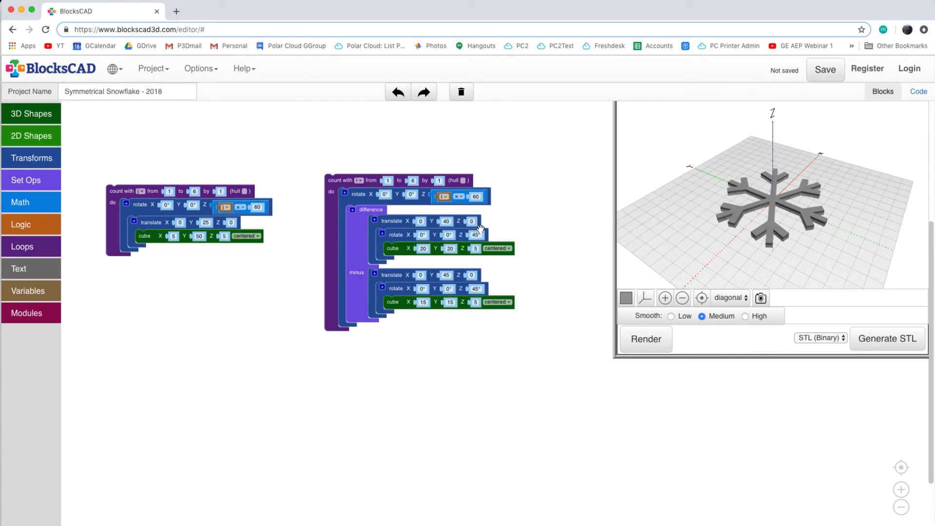
{"action": "mouse_move", "coordinate": [723, 266]}
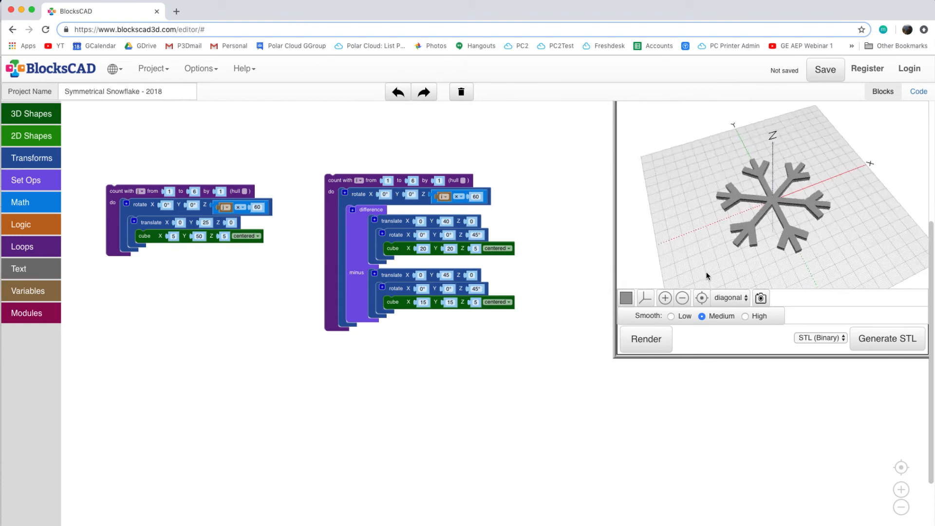
{"action": "left_click_drag", "start_coordinate": [708, 276], "coordinate": [721, 273]}
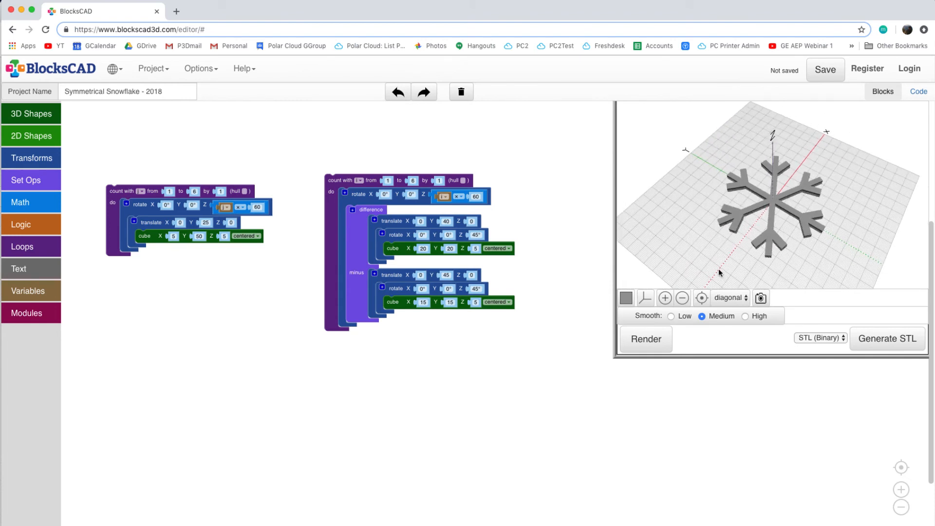
{"action": "mouse_move", "coordinate": [709, 247]}
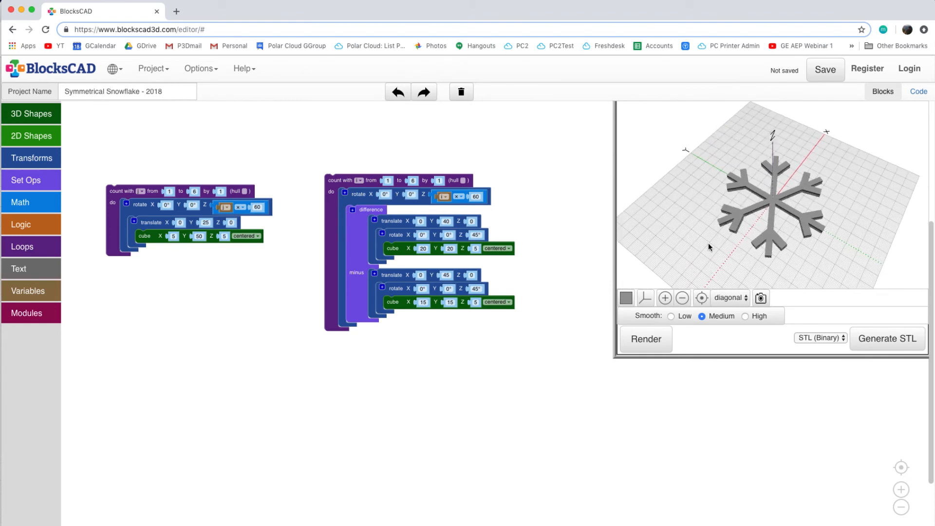
{"action": "mouse_move", "coordinate": [709, 244]}
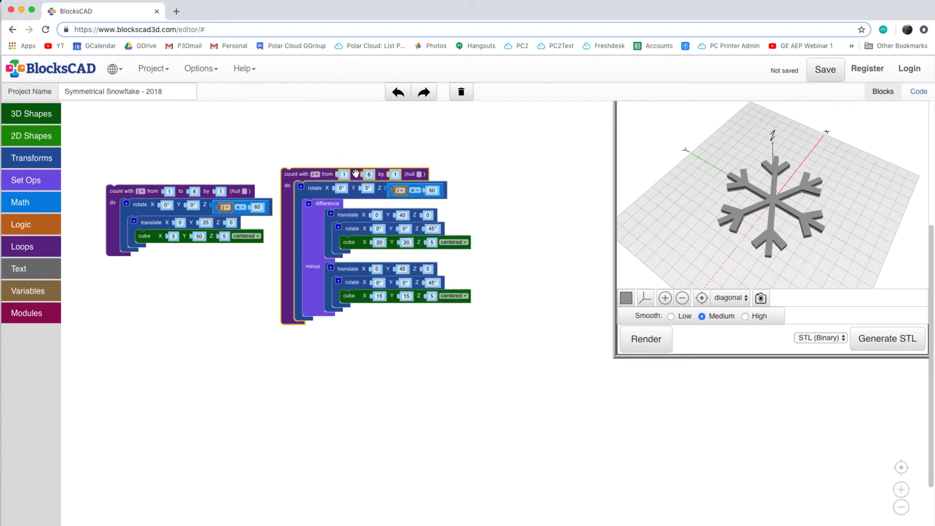
{"action": "mouse_move", "coordinate": [322, 206]}
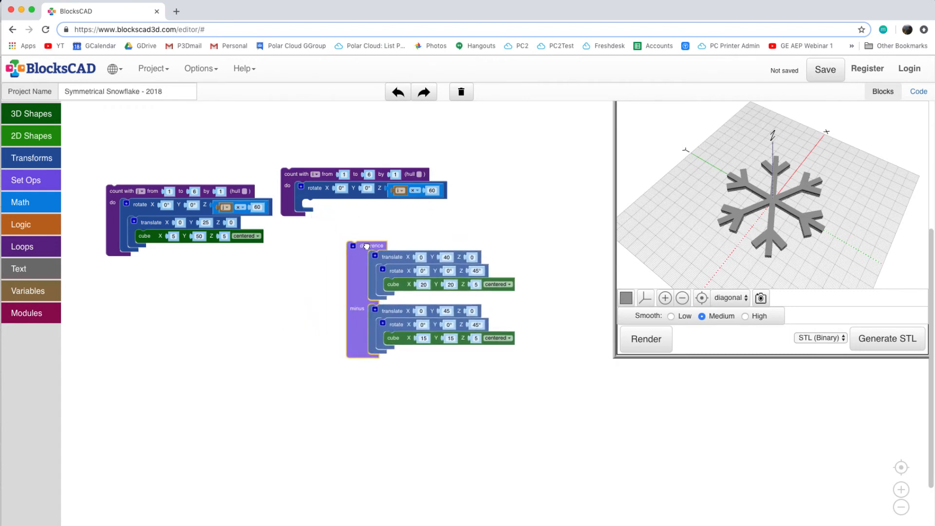
Step: Duplicate the V-tip difference blocks and wrap the copy in a rotate block
{"action": "right_click", "coordinate": [367, 245]}
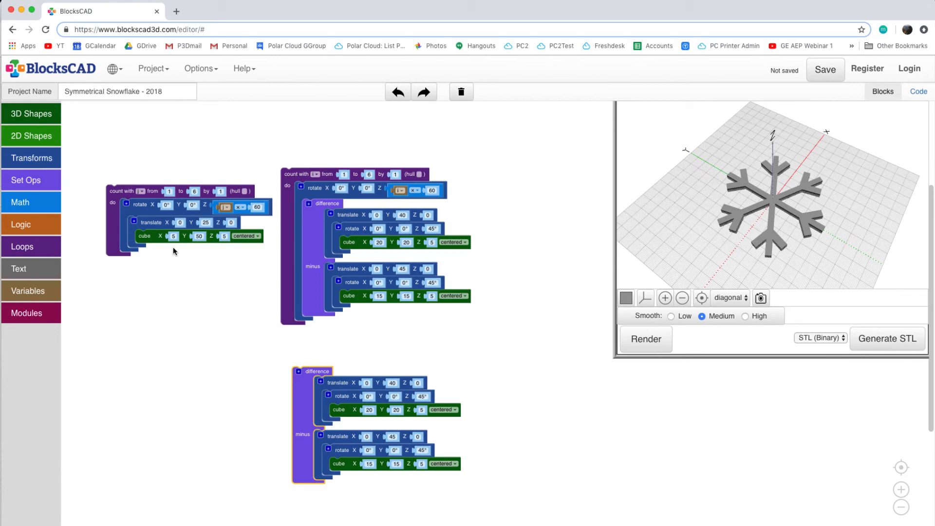
{"action": "left_click", "coordinate": [31, 158]}
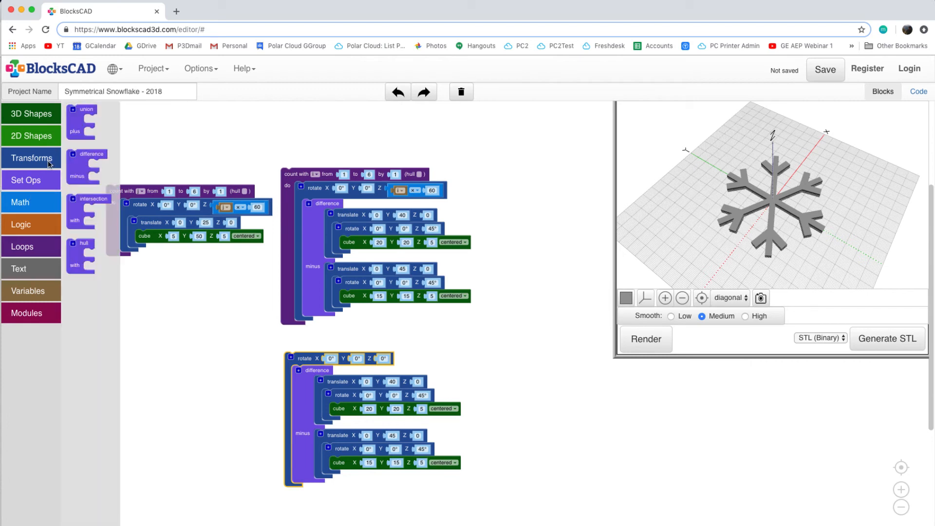
Step: Wrap the copied V end in a 1-to-6 count loop rotating Z by counter × 60
{"action": "left_click", "coordinate": [22, 247]}
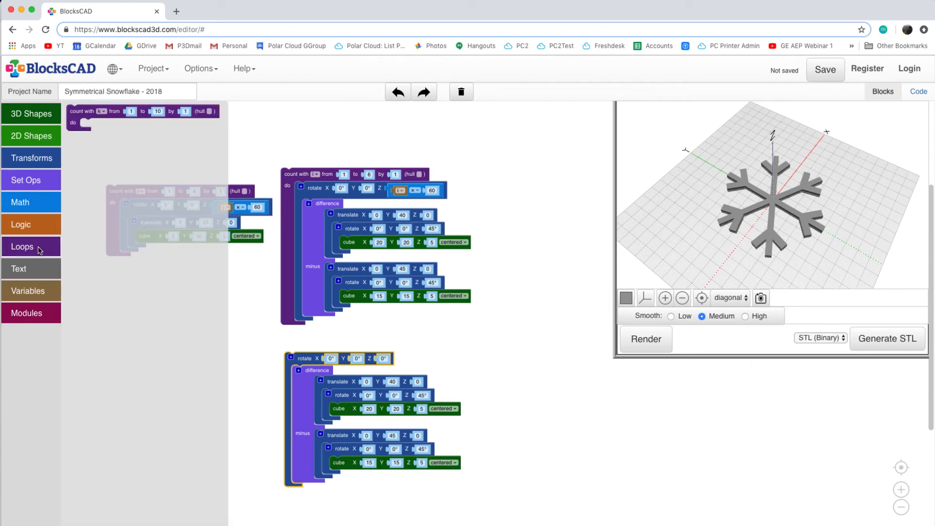
{"action": "left_click", "coordinate": [83, 111]}
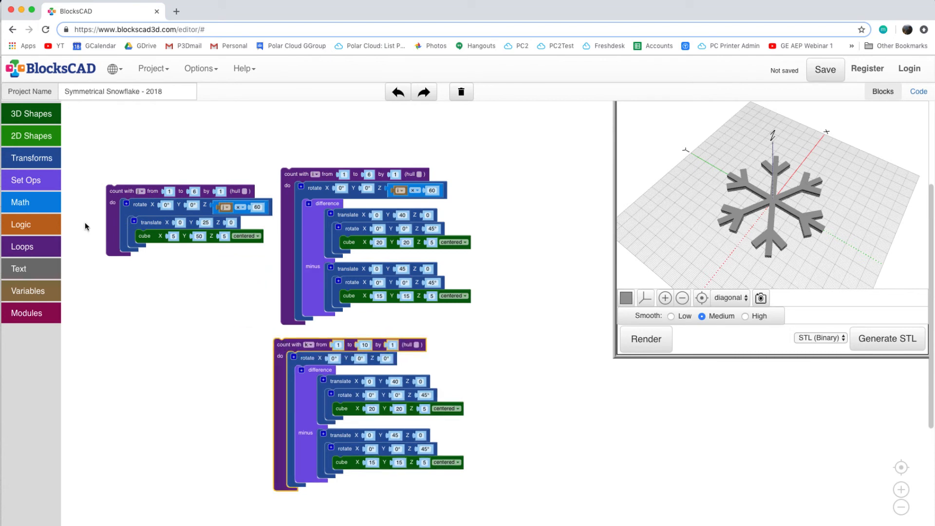
{"action": "left_click", "coordinate": [19, 202]}
{"action": "type", "text": "6"}
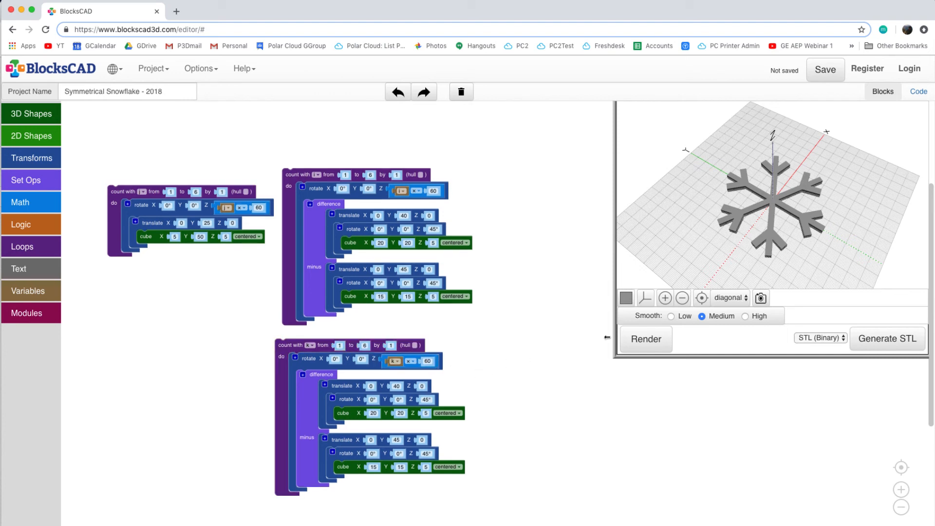
{"action": "left_click", "coordinate": [397, 387]}
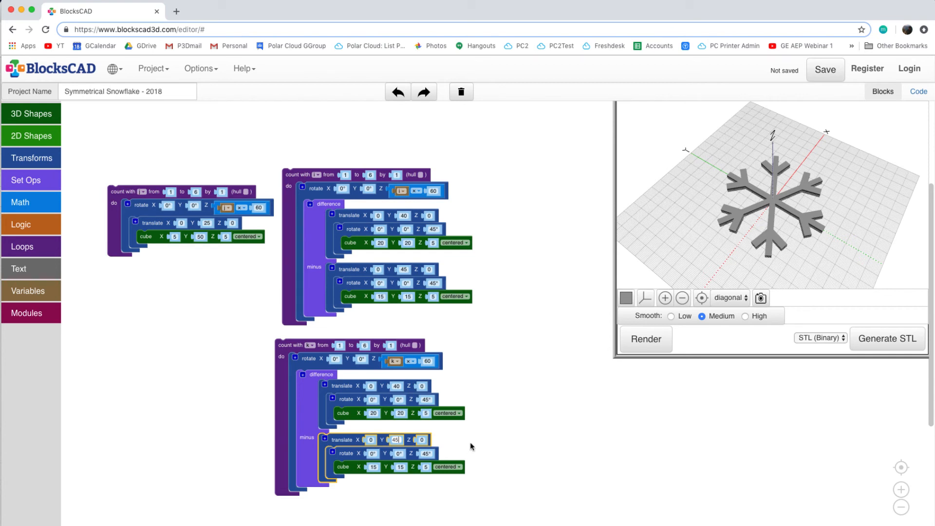
{"action": "mouse_move", "coordinate": [494, 451]}
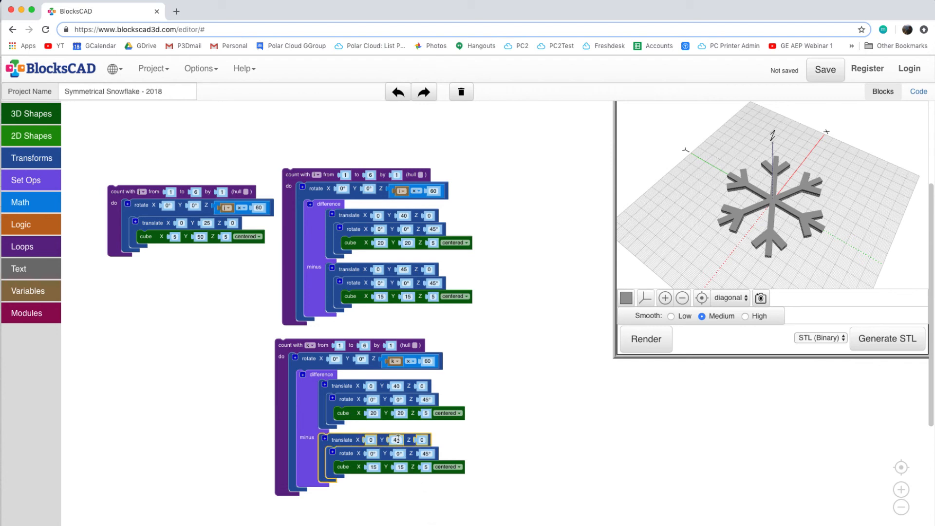
Step: Shift the copied V end's translate Y to 20 and 25, then render
{"action": "type", "text": "25"}
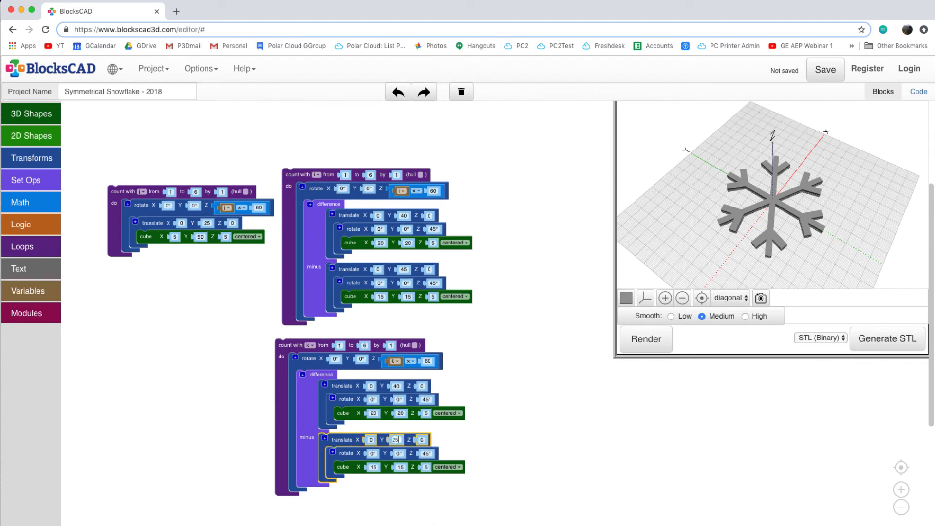
{"action": "left_click", "coordinate": [396, 385]}
{"action": "type", "text": "20"}
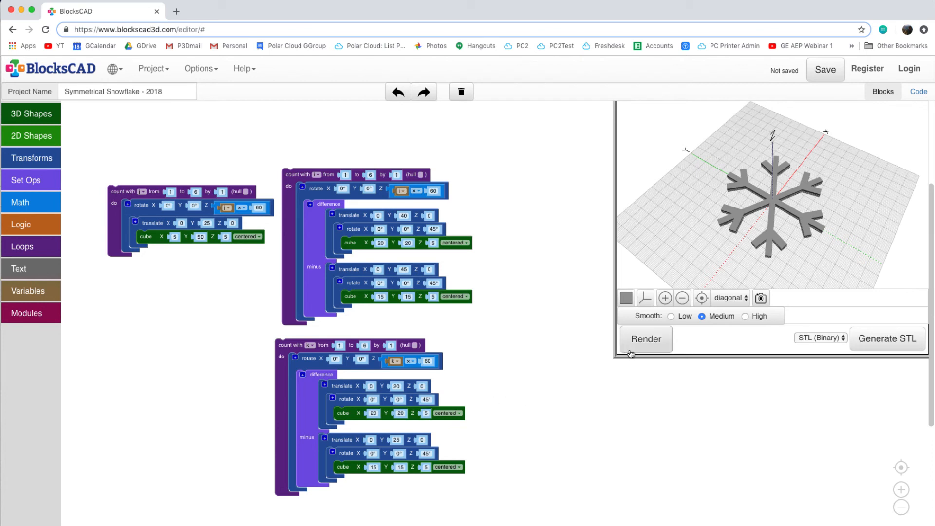
{"action": "left_click", "coordinate": [645, 339]}
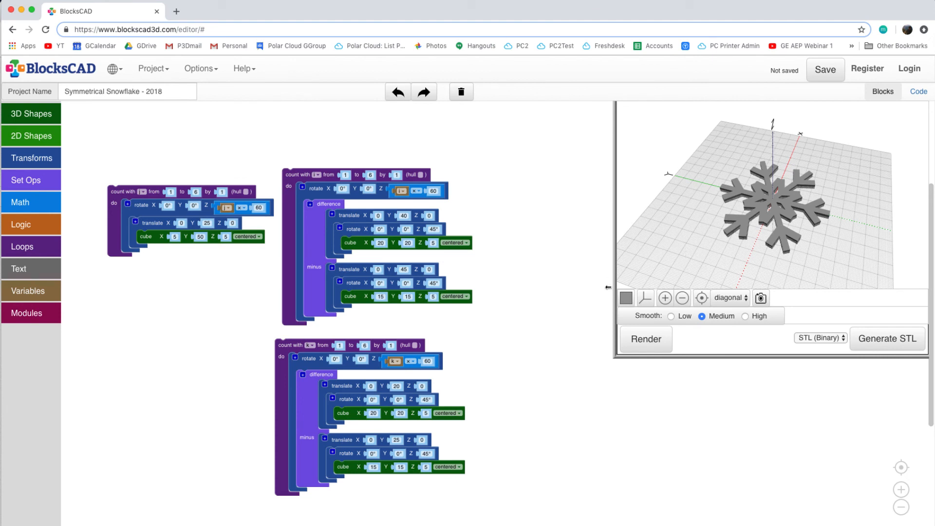
{"action": "mouse_move", "coordinate": [345, 221]}
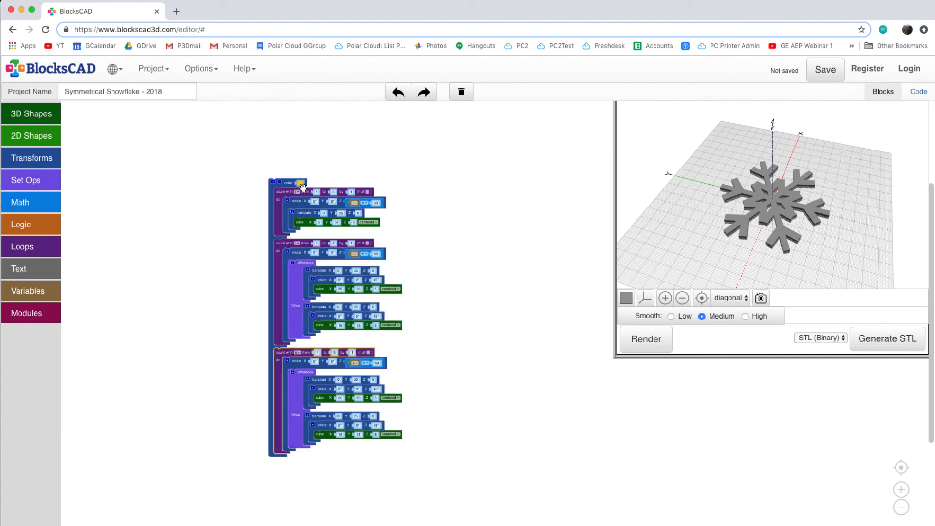
Step: Colour the whole snowflake light cyan and render it
{"action": "left_click", "coordinate": [303, 183]}
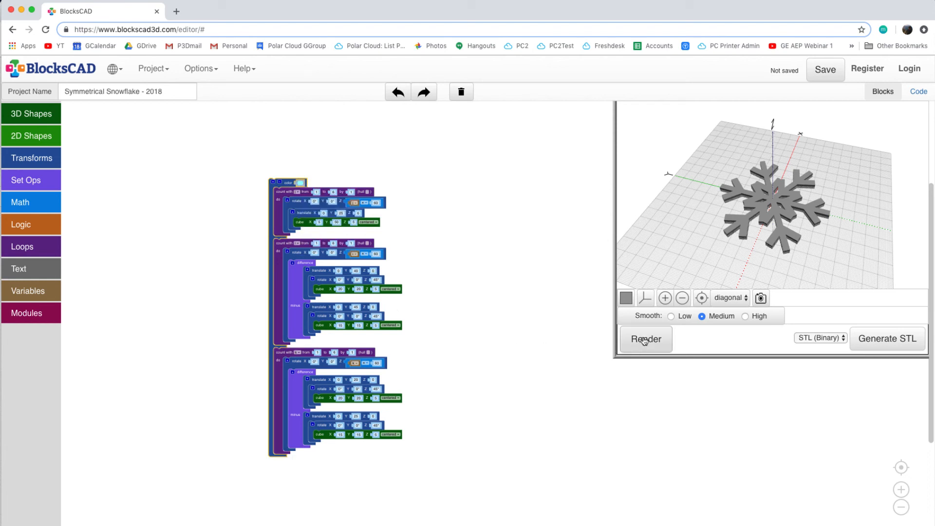
{"action": "left_click", "coordinate": [646, 339]}
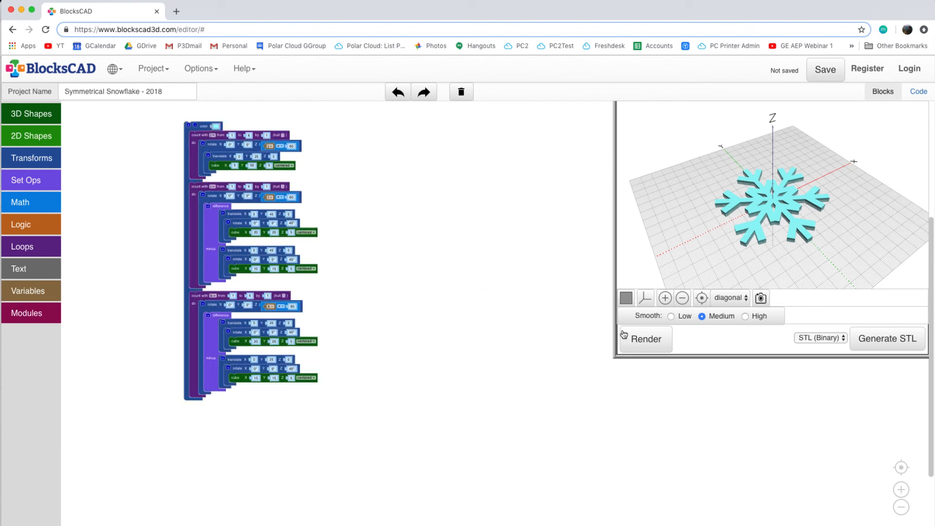
Step: Choose Polar Cloud as the export format and upload the snowflake
{"action": "left_click", "coordinate": [820, 339]}
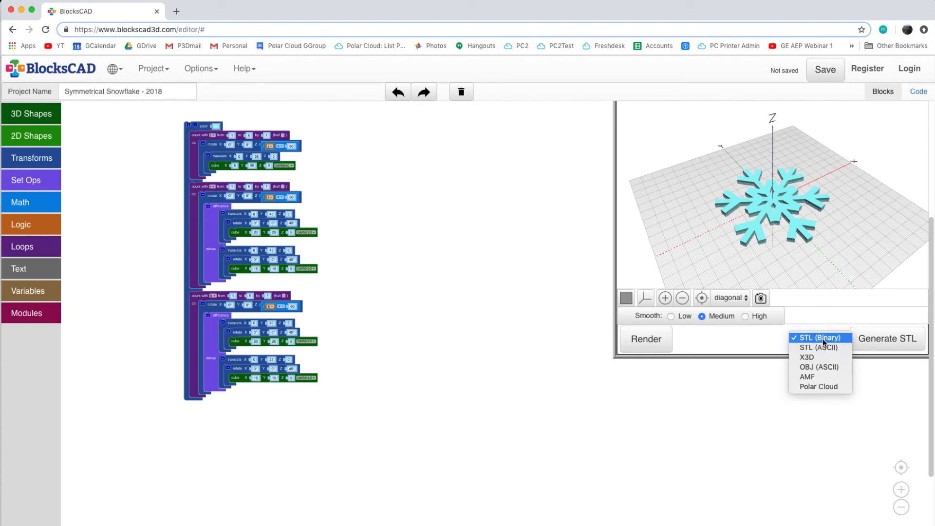
{"action": "left_click", "coordinate": [819, 386]}
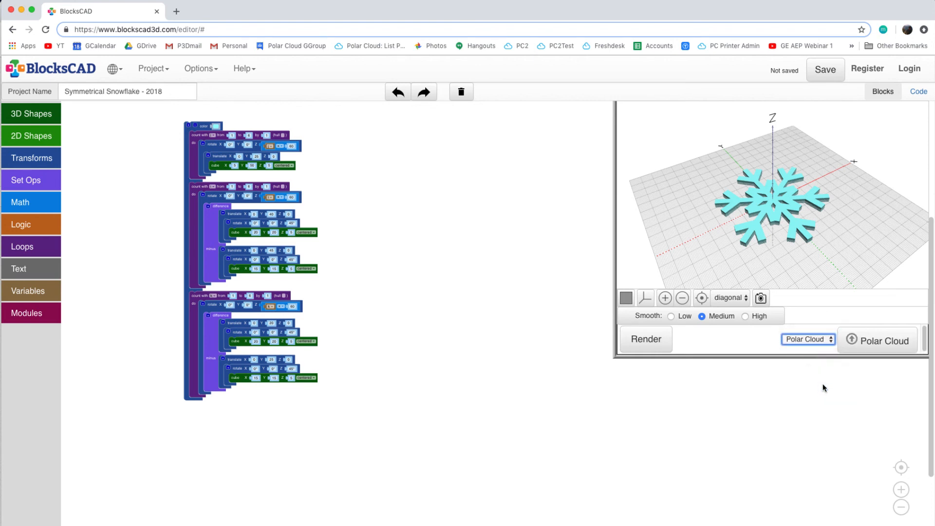
{"action": "left_click", "coordinate": [176, 11]}
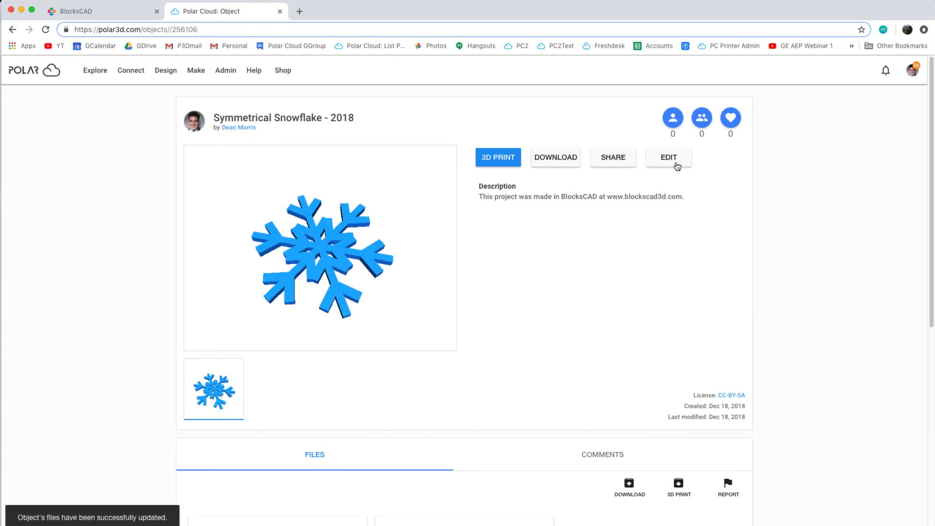
Step: Rename the object to 'Dean's Snowflake - Pattern Challenge'
{"action": "left_click", "coordinate": [668, 157]}
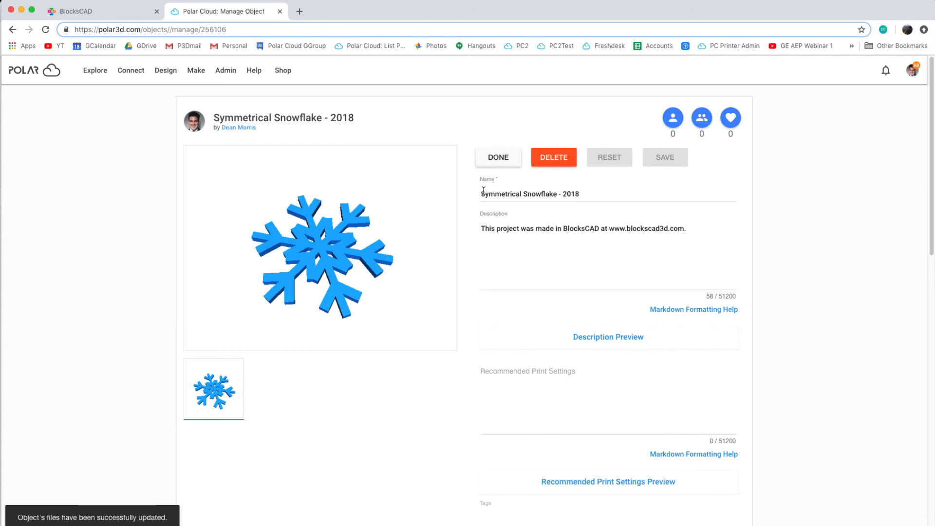
{"action": "triple_click", "coordinate": [530, 193]}
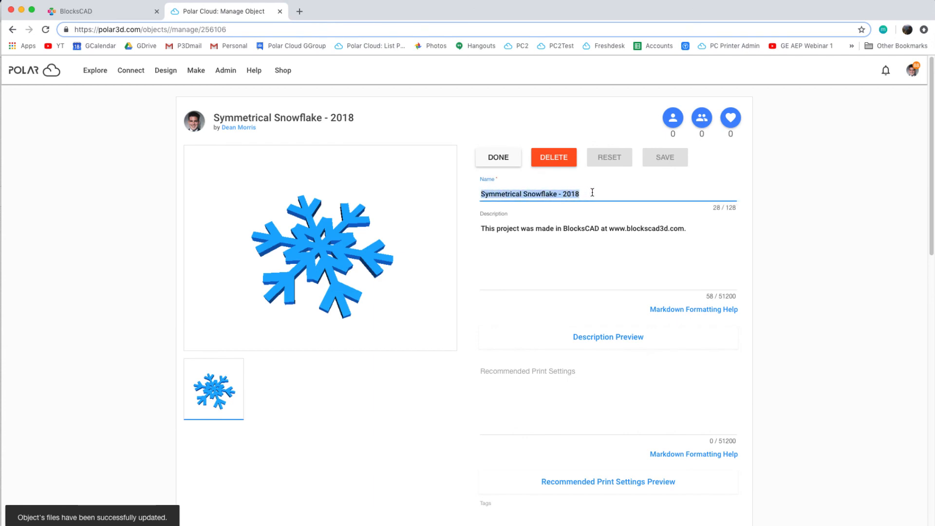
{"action": "type", "text": "Dean's S"}
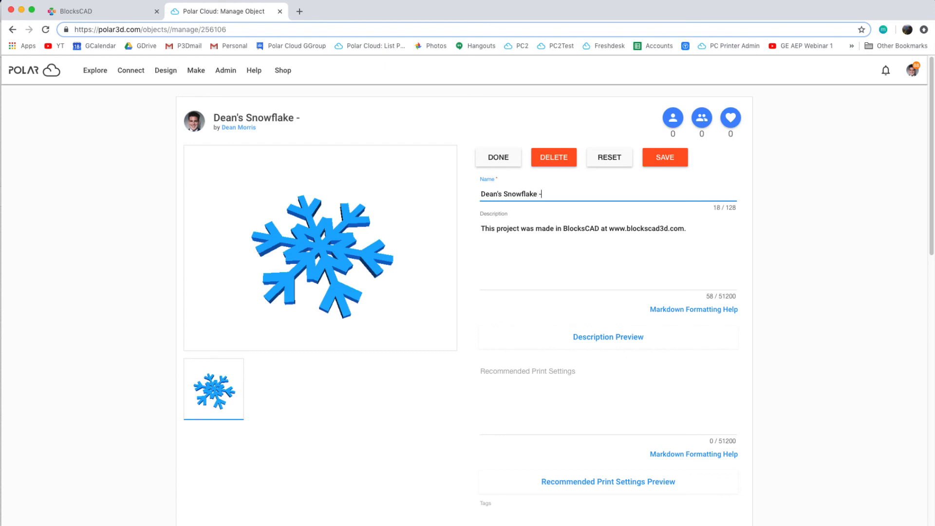
{"action": "type", "text": "Pattern"}
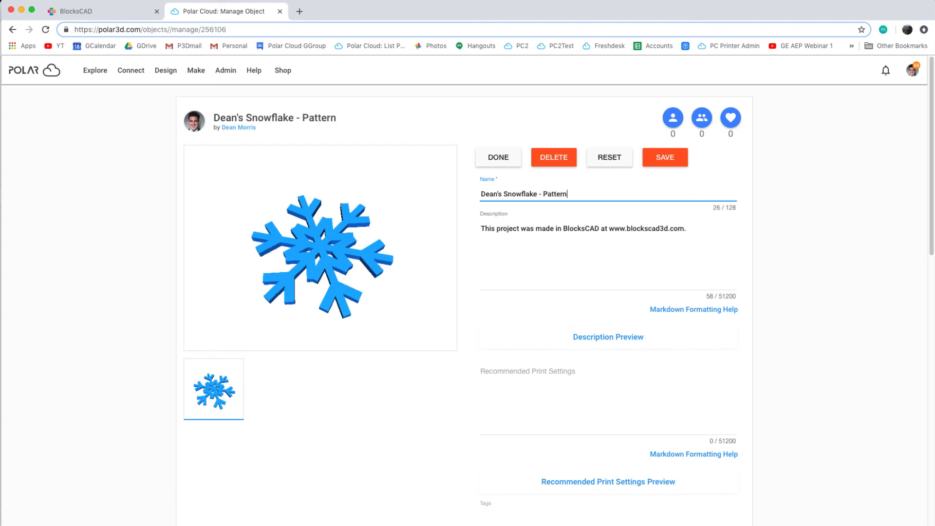
{"action": "type", "text": "Challenge"}
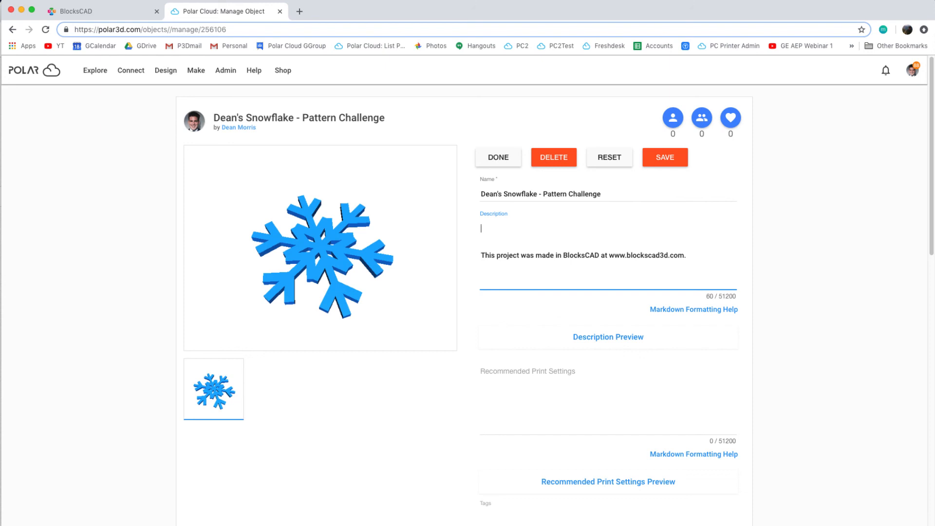
Step: Add the description 'My Patterns in Nature Snowflakes!' and save the changes
{"action": "type", "text": "My Pat"}
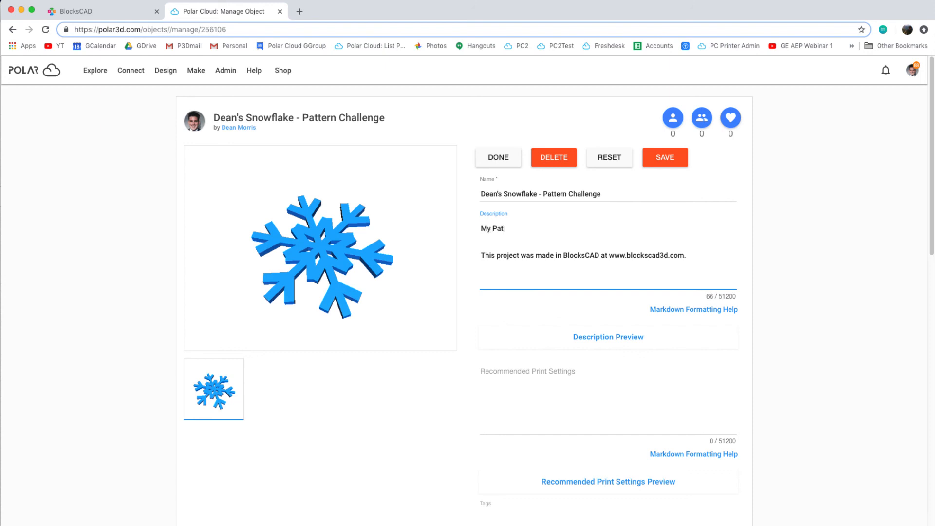
{"action": "type", "text": "terns in Nat"}
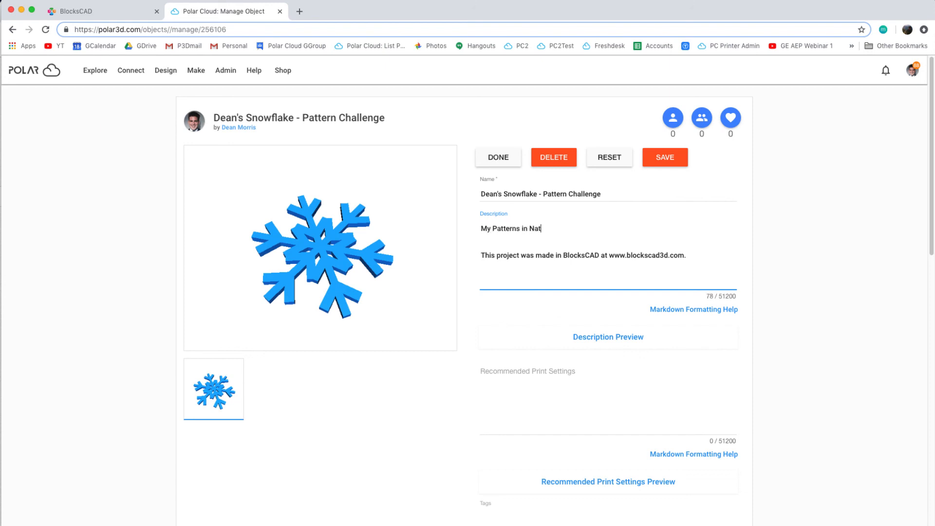
{"action": "type", "text": "ure Snow"}
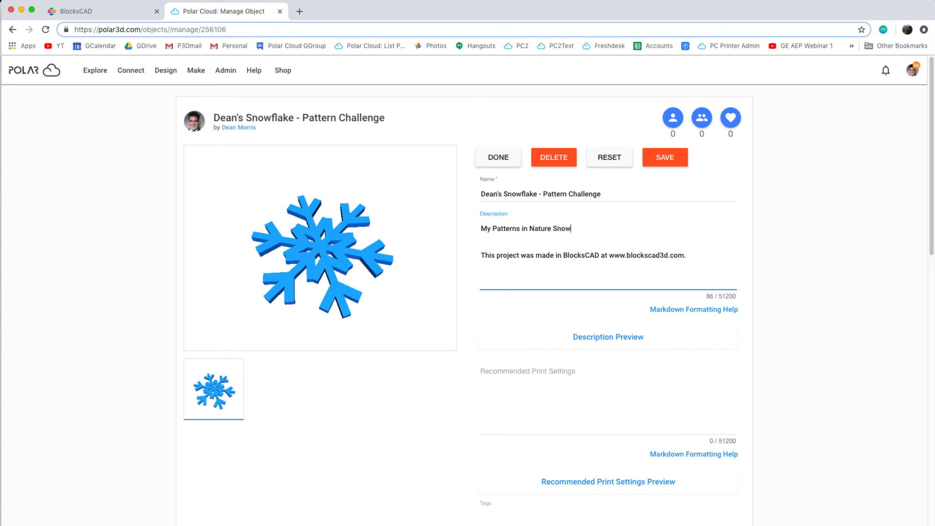
{"action": "type", "text": "flakes!"}
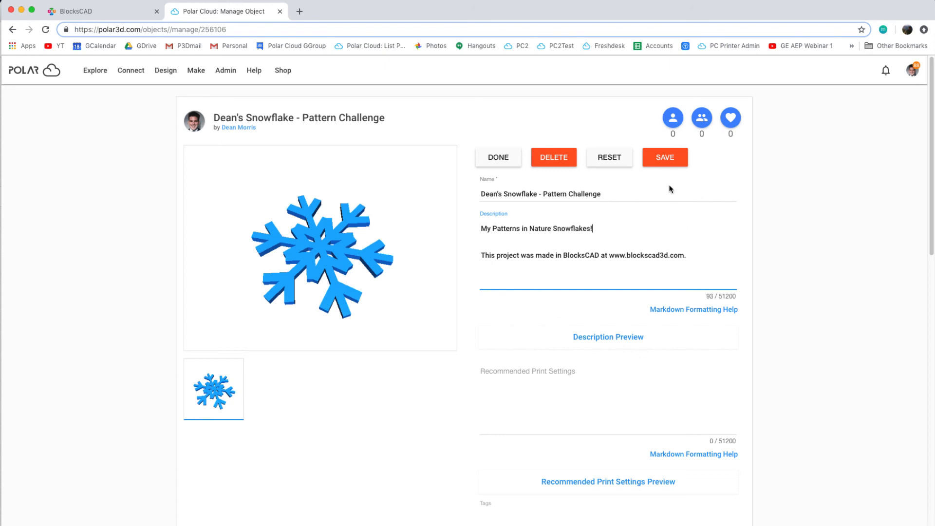
{"action": "left_click", "coordinate": [664, 157]}
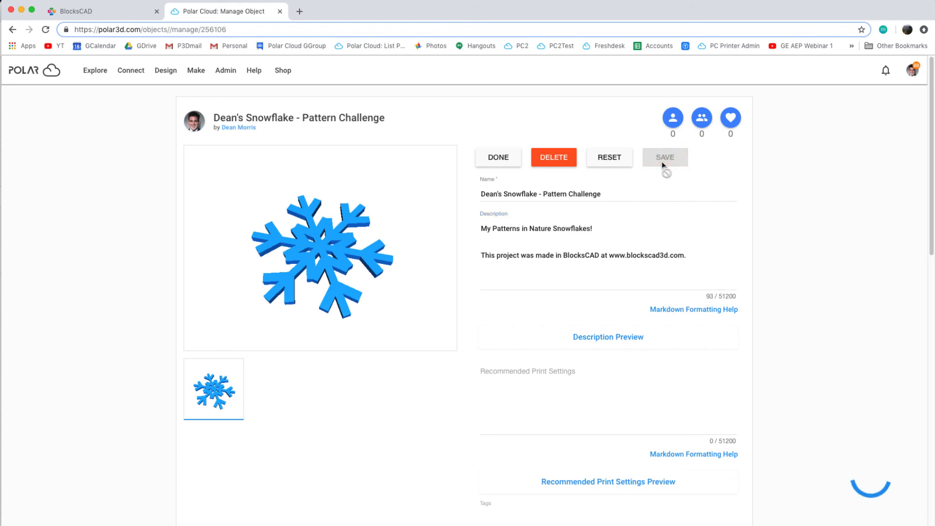
{"action": "left_click", "coordinate": [664, 157]}
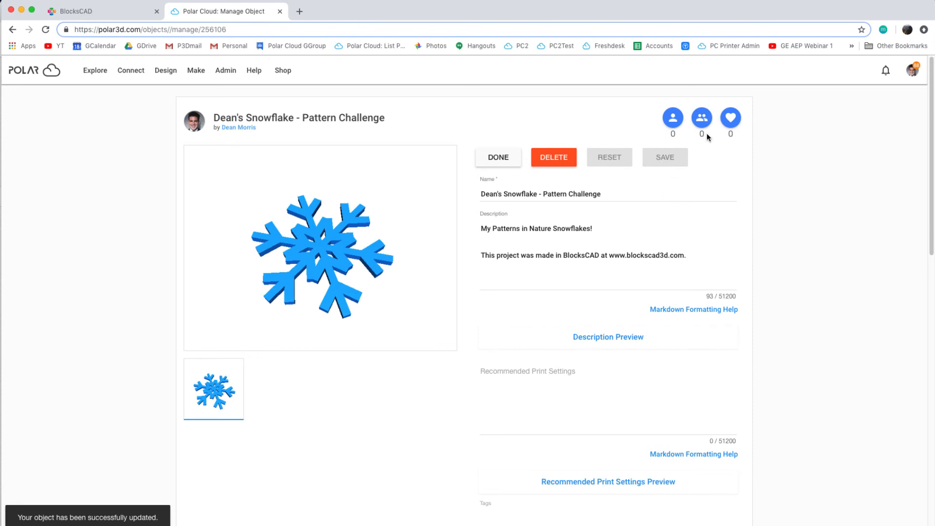
{"action": "left_click", "coordinate": [497, 157]}
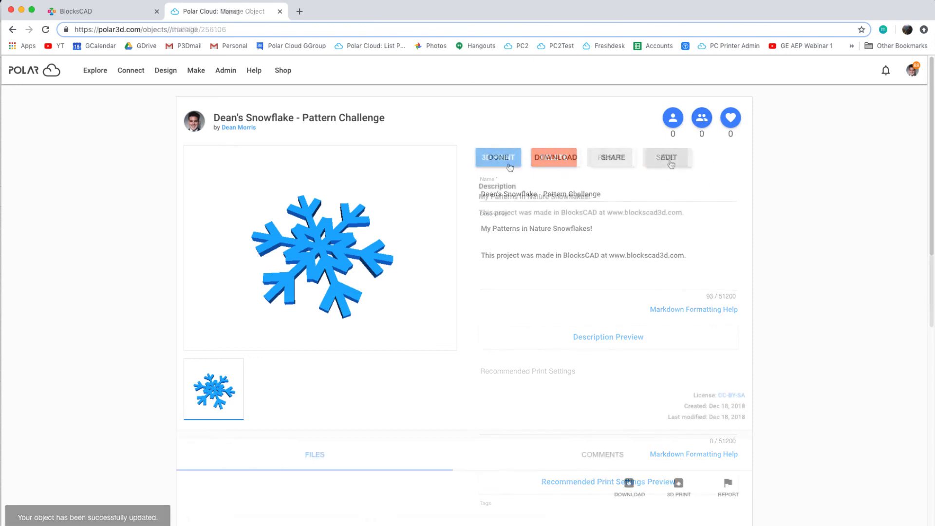
Step: Upload a cropped snowflake image as the object's photo and begin public sharing
{"action": "scroll", "scroll_direction": "down", "scroll_amount": 3}
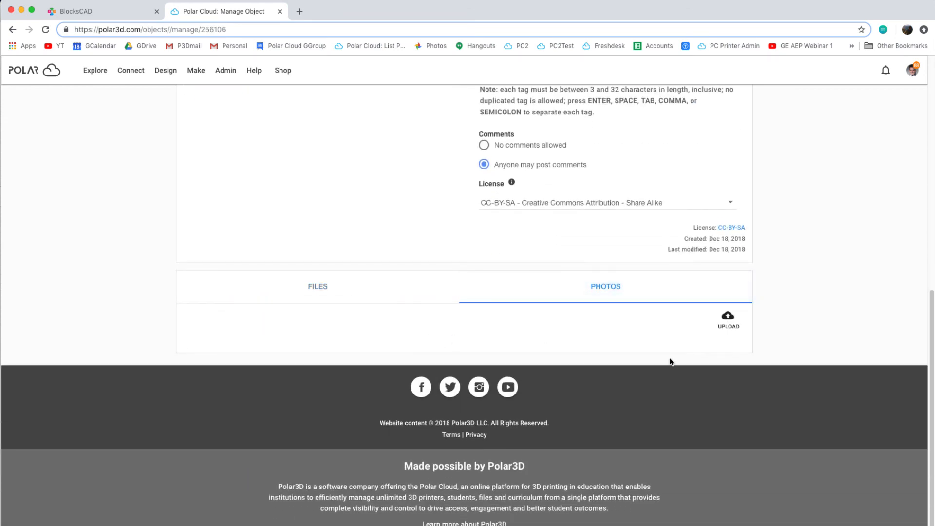
{"action": "left_click", "coordinate": [728, 320]}
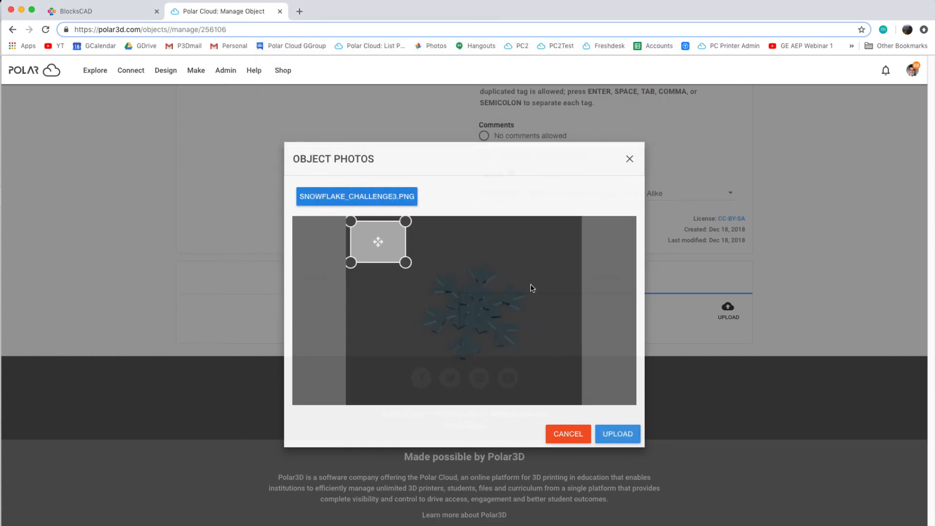
{"action": "left_click_drag", "start_coordinate": [406, 262], "coordinate": [577, 395]}
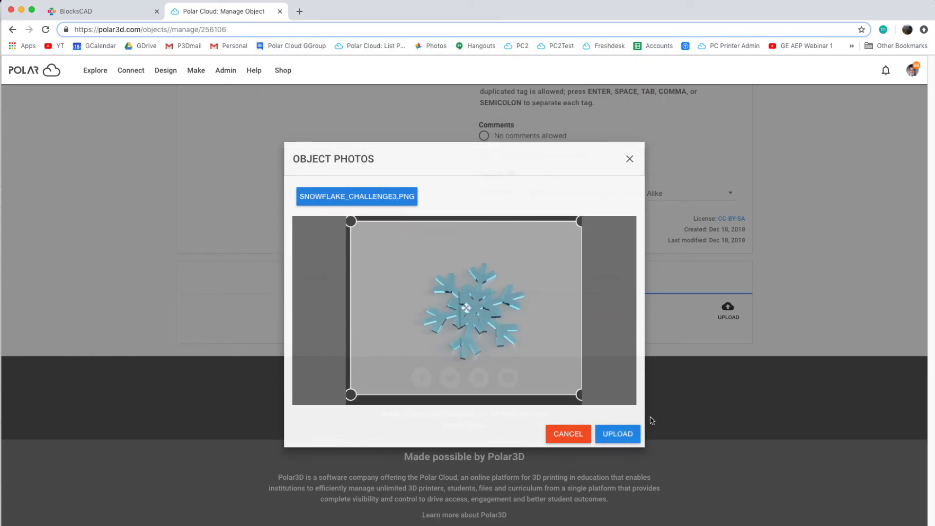
{"action": "left_click", "coordinate": [617, 434]}
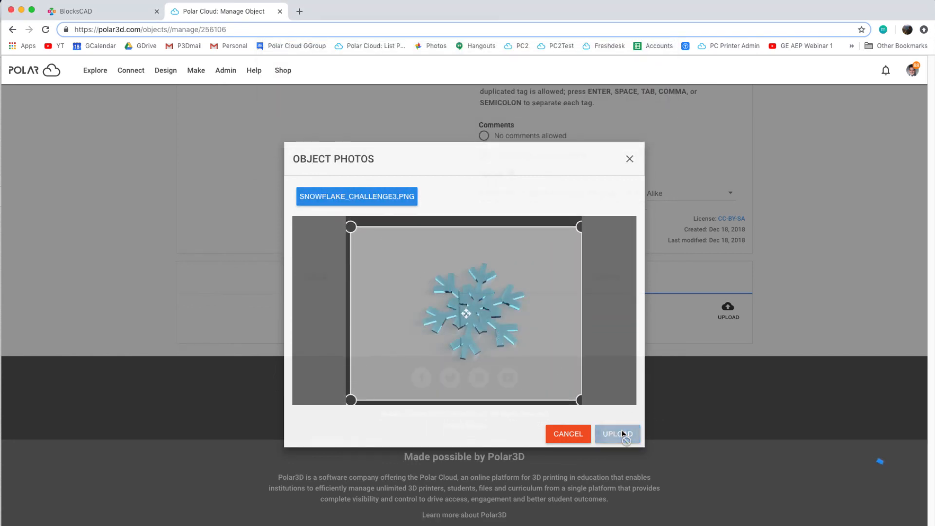
{"action": "left_click", "coordinate": [617, 434]}
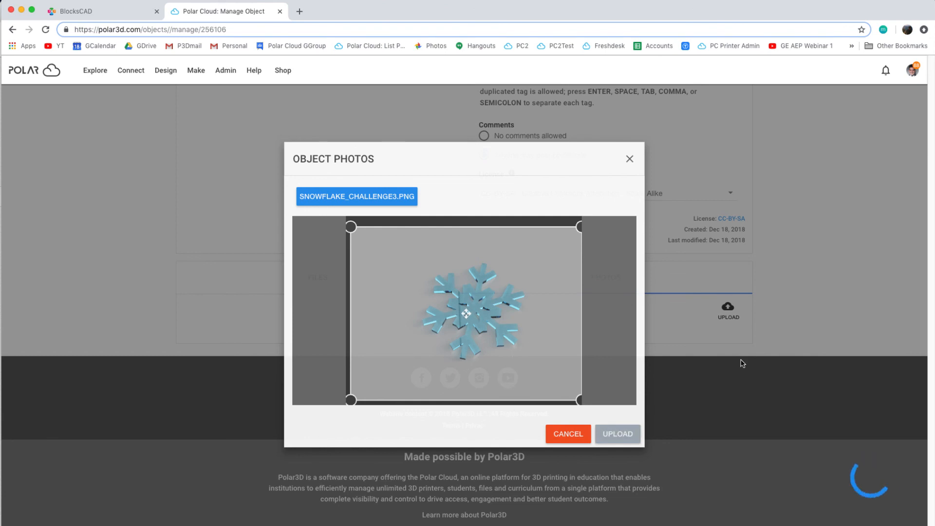
{"action": "mouse_move", "coordinate": [595, 164]}
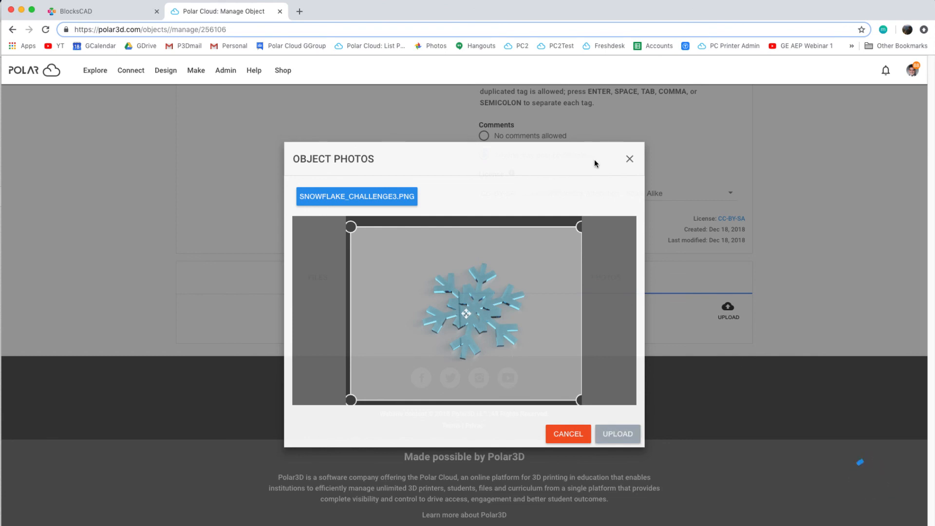
{"action": "left_click", "coordinate": [617, 433]}
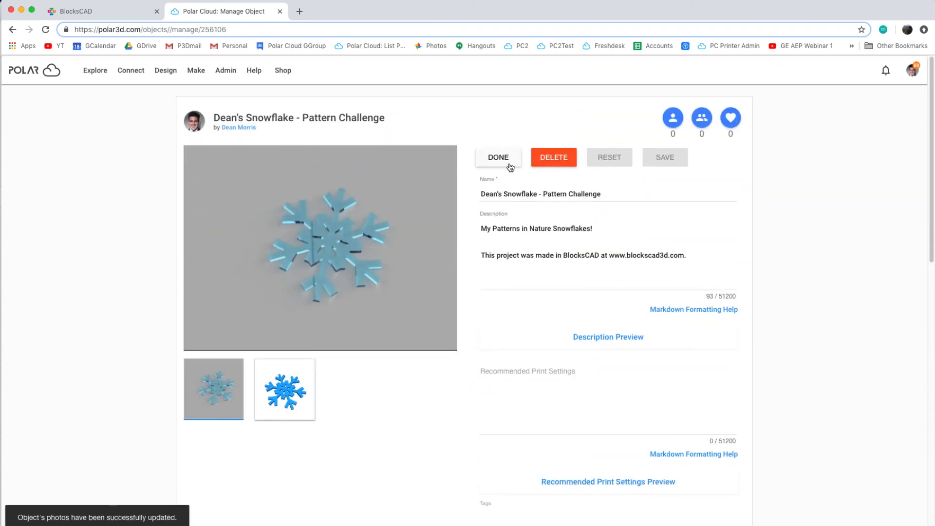
{"action": "left_click", "coordinate": [498, 156]}
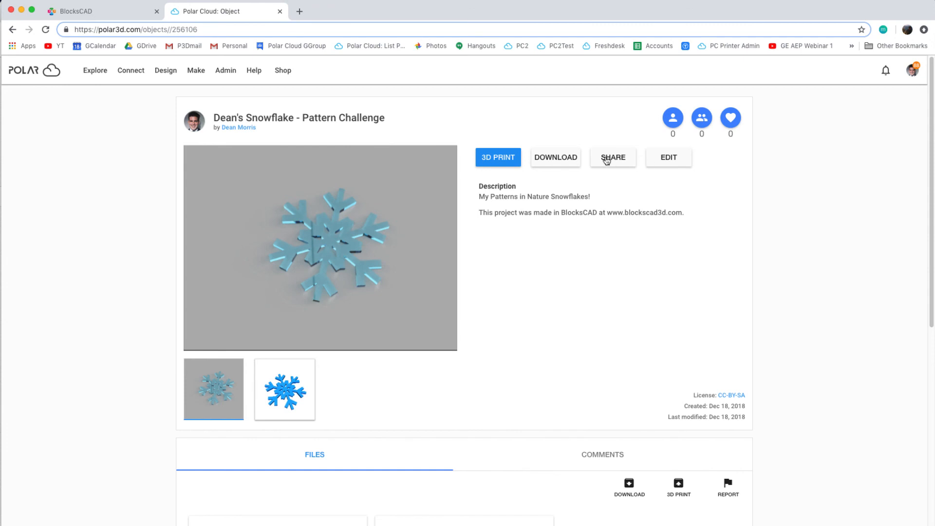
{"action": "left_click", "coordinate": [613, 157]}
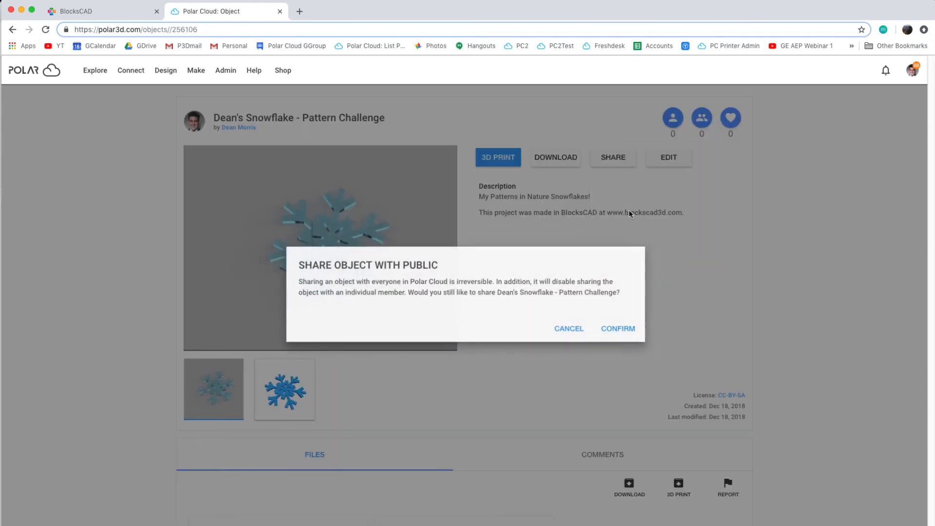